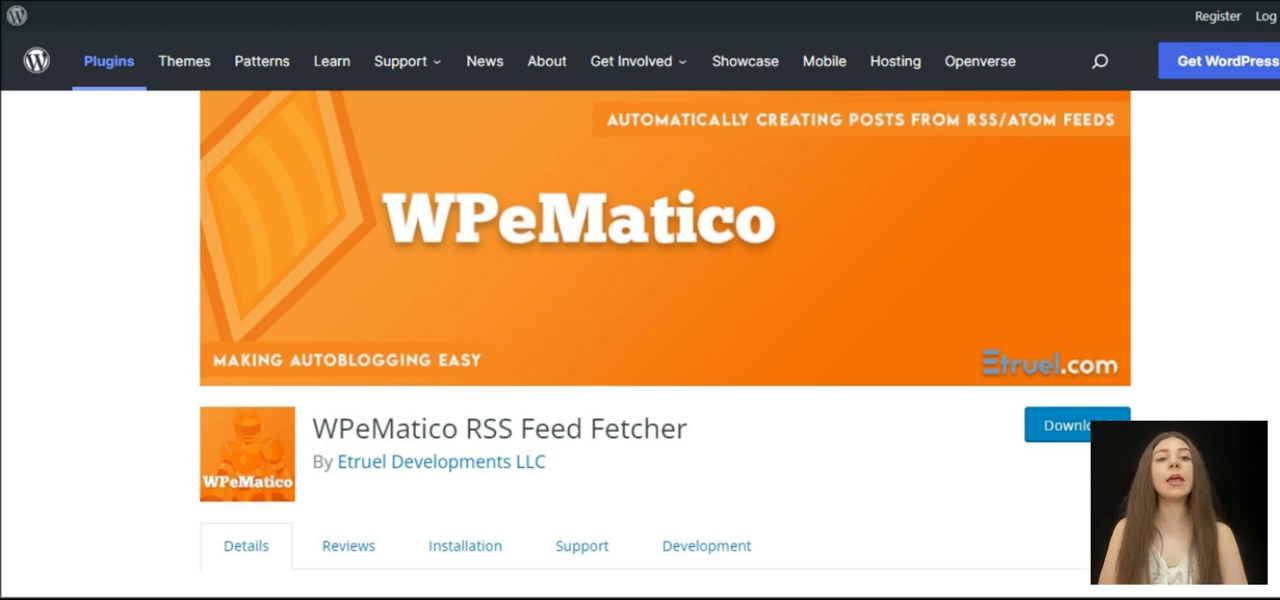
# Step: Scroll down the WPeMatico website through its add-ons, campaign and multimedia features, and extras
pyautogui.scroll(-3)
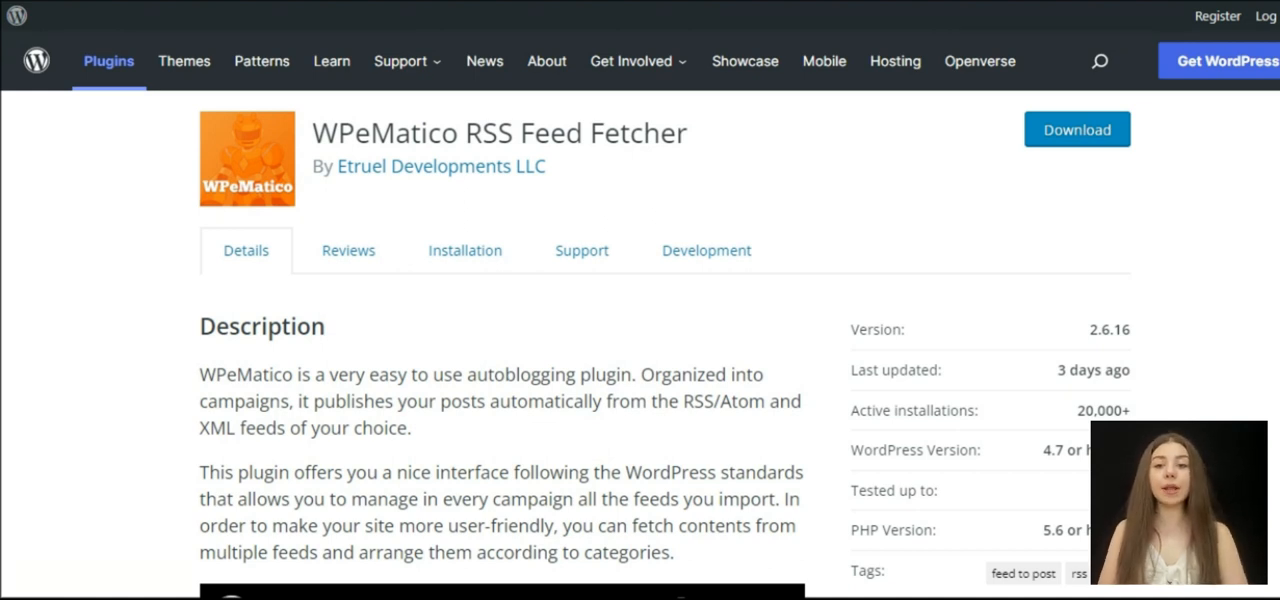
pyautogui.scroll(-3)
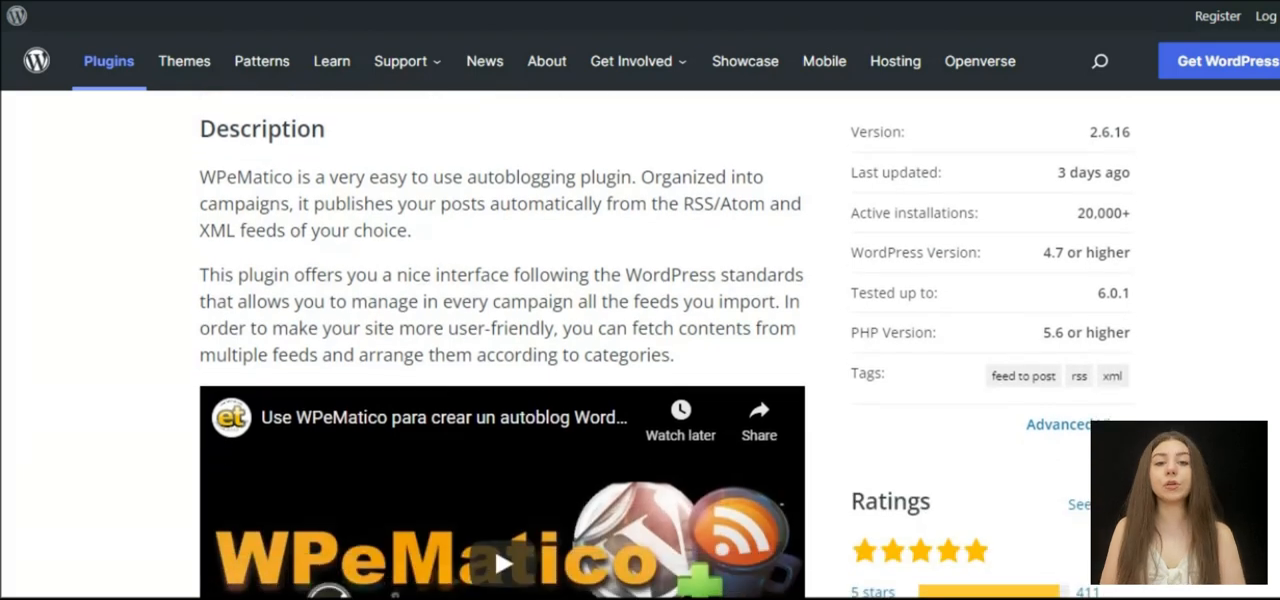
pyautogui.scroll(-3)
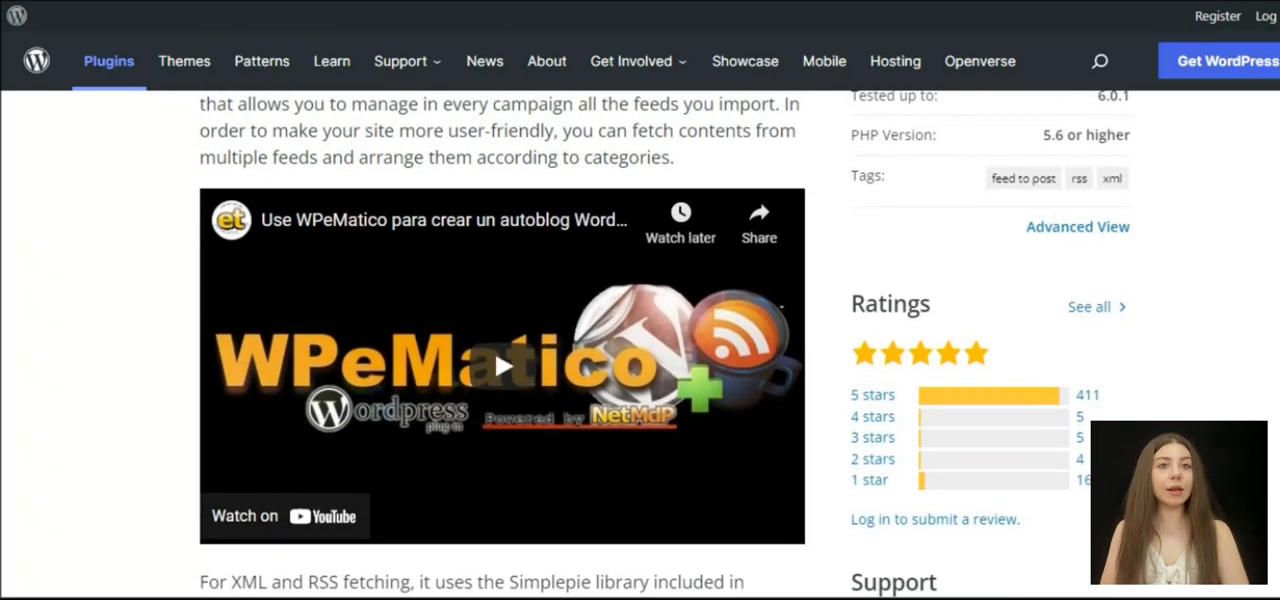
pyautogui.scroll(-3)
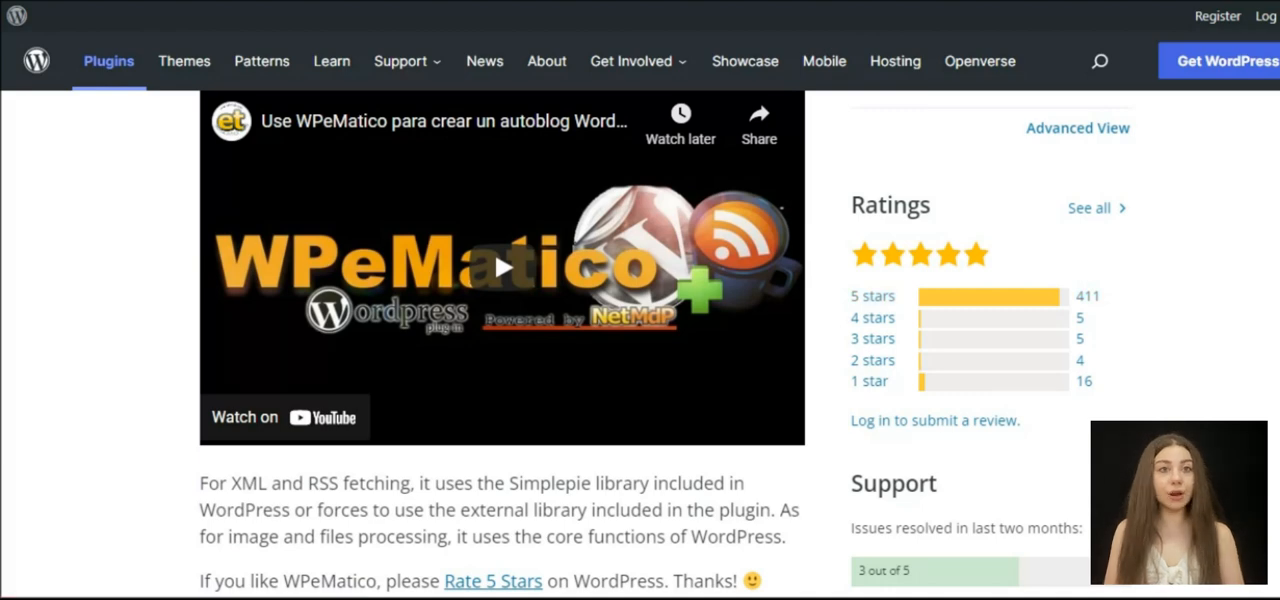
pyautogui.scroll(-3)
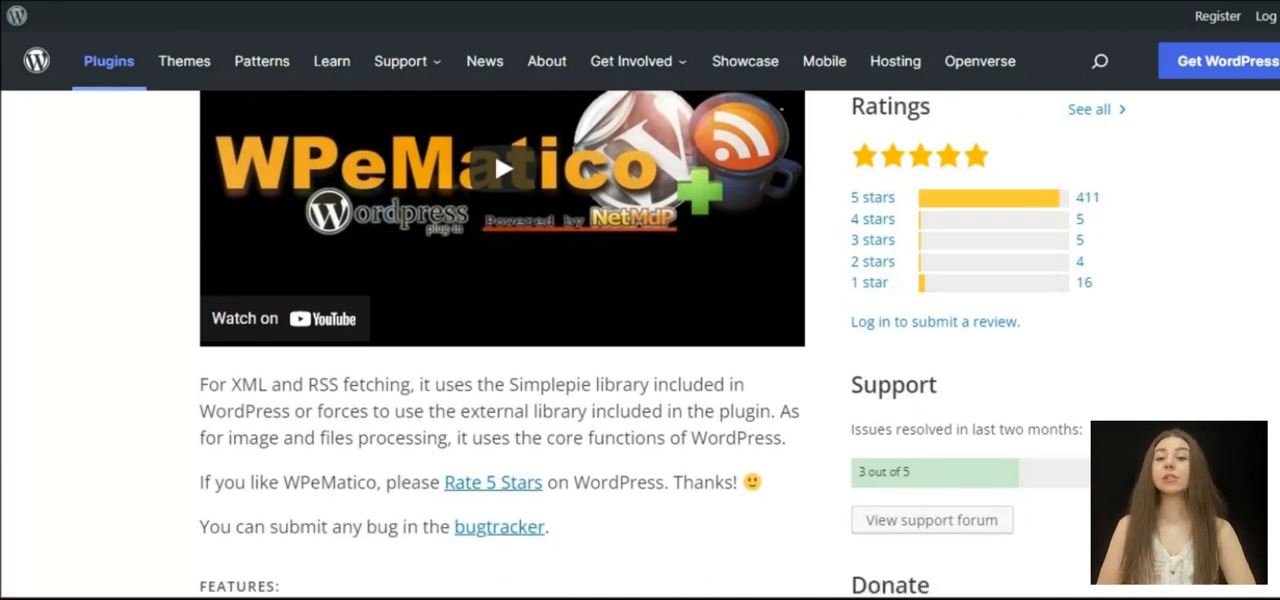
pyautogui.scroll(-3)
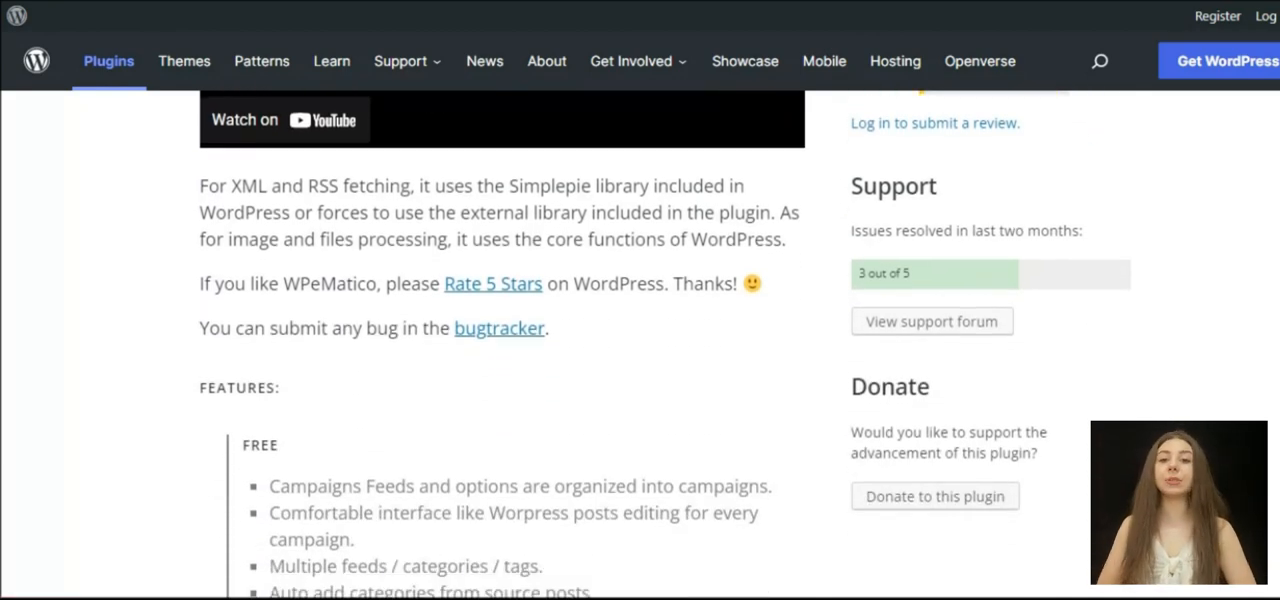
pyautogui.scroll(-3)
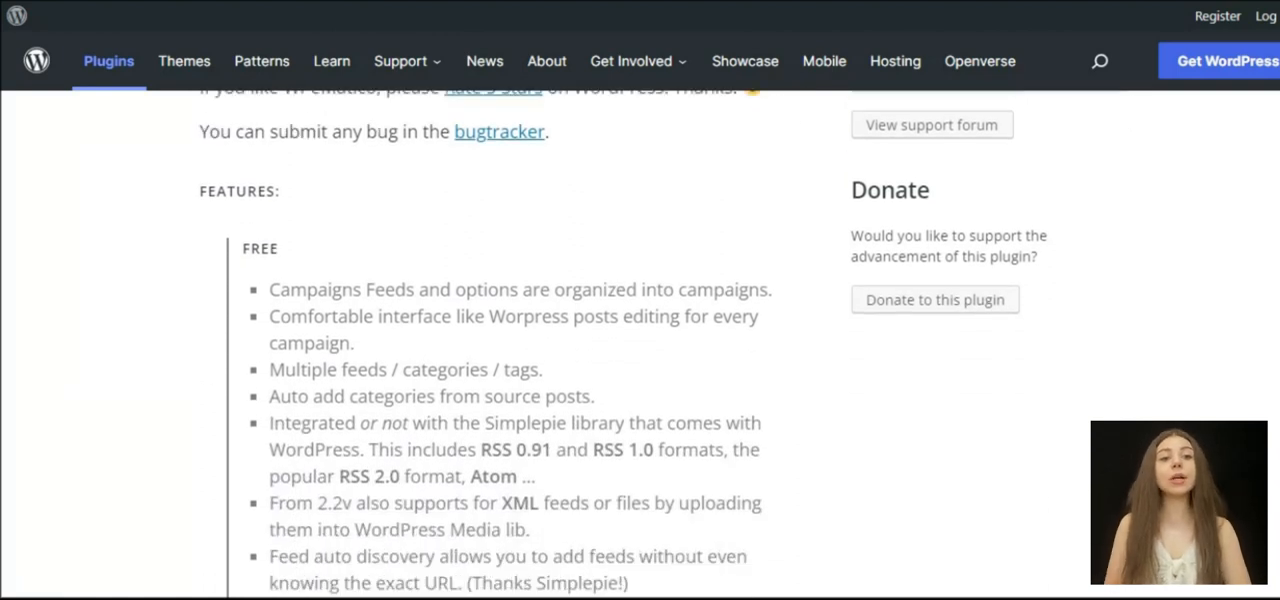
pyautogui.scroll(-3)
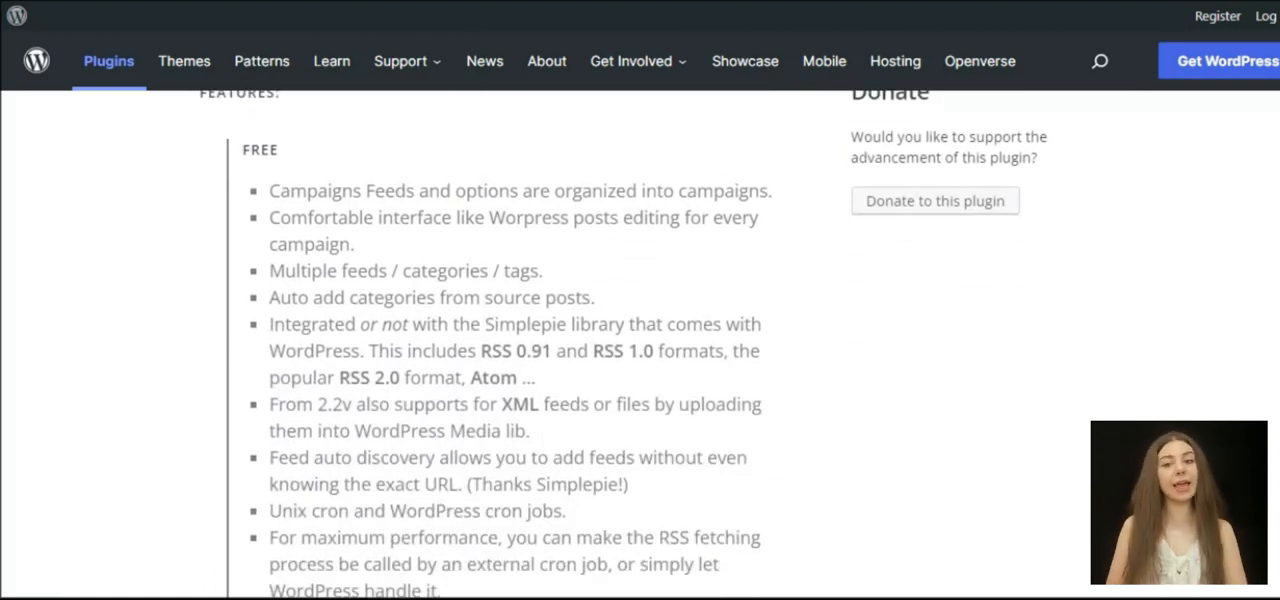
pyautogui.scroll(-3)
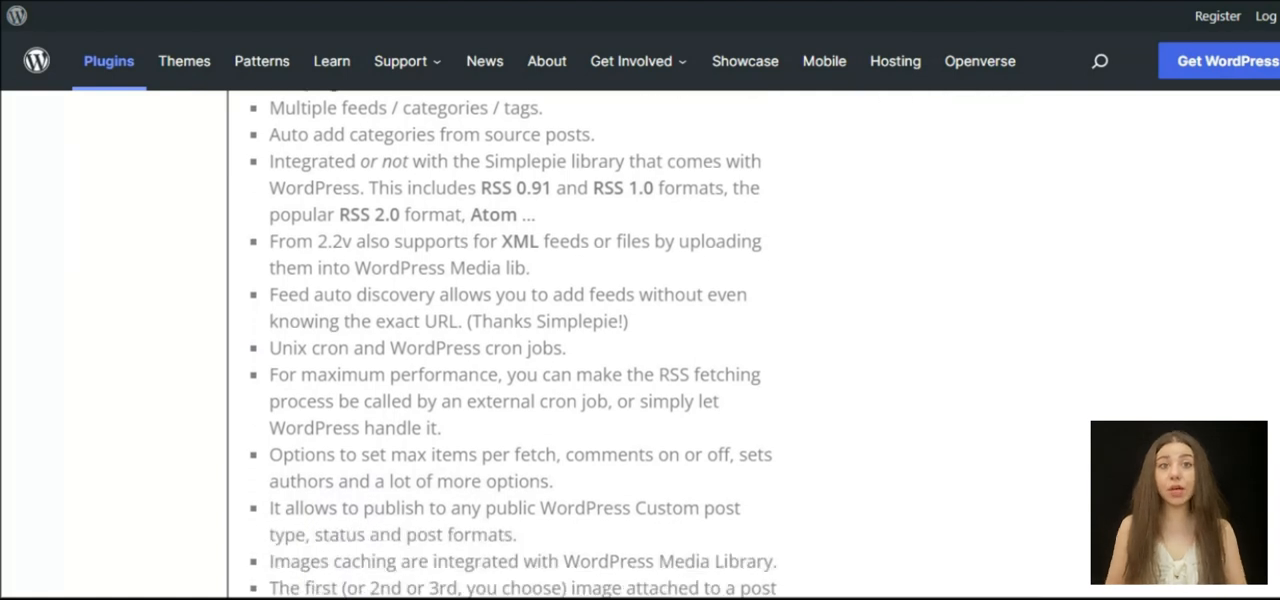
pyautogui.scroll(-3)
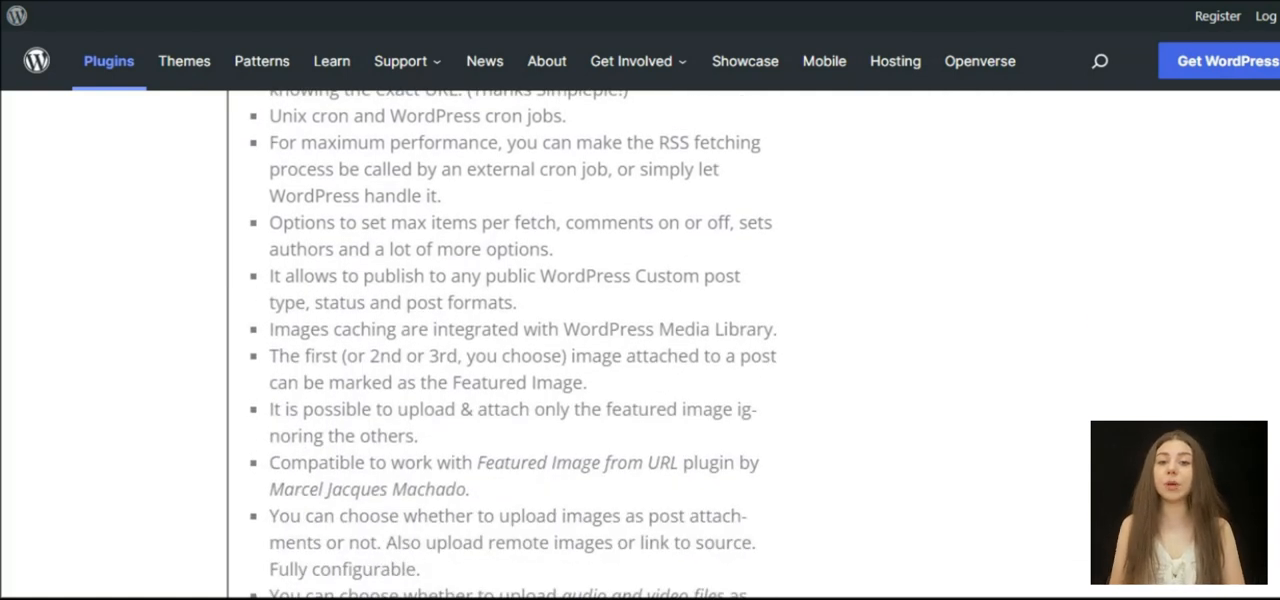
pyautogui.scroll(-3)
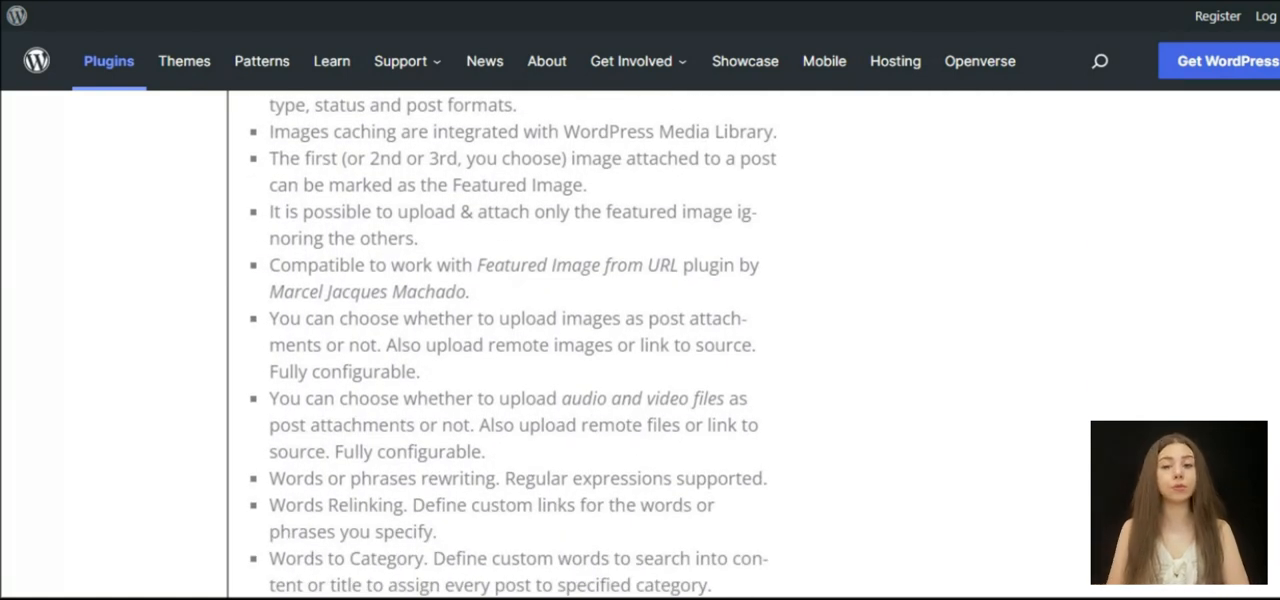
pyautogui.scroll(-3)
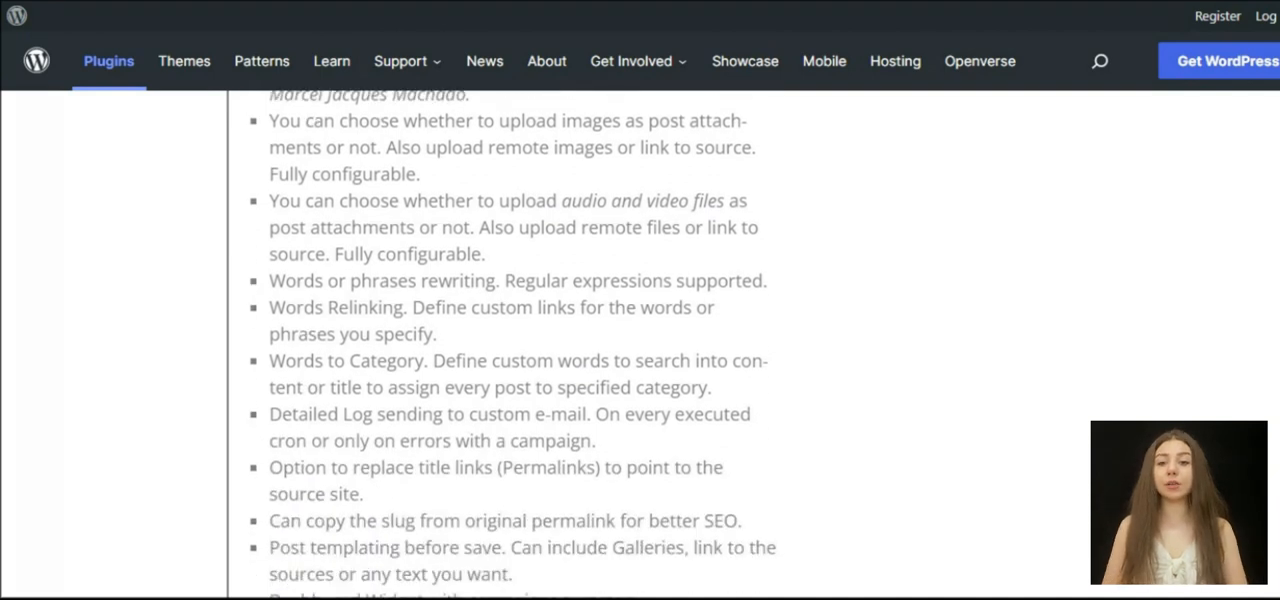
pyautogui.scroll(-3)
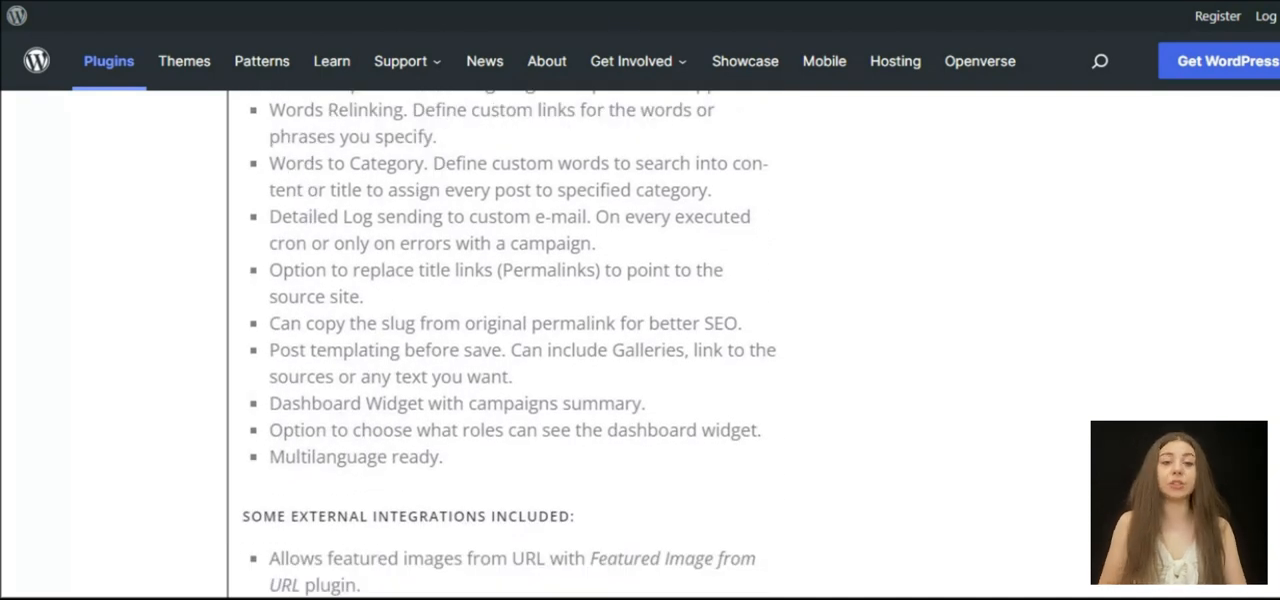
pyautogui.scroll(-3)
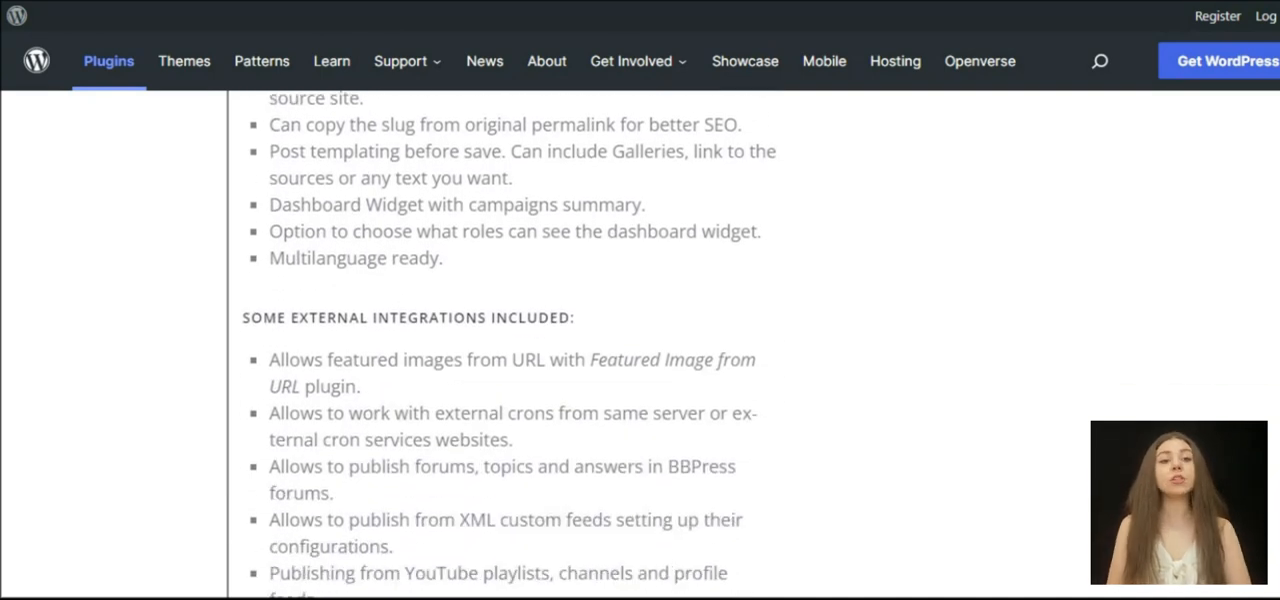
pyautogui.scroll(-3)
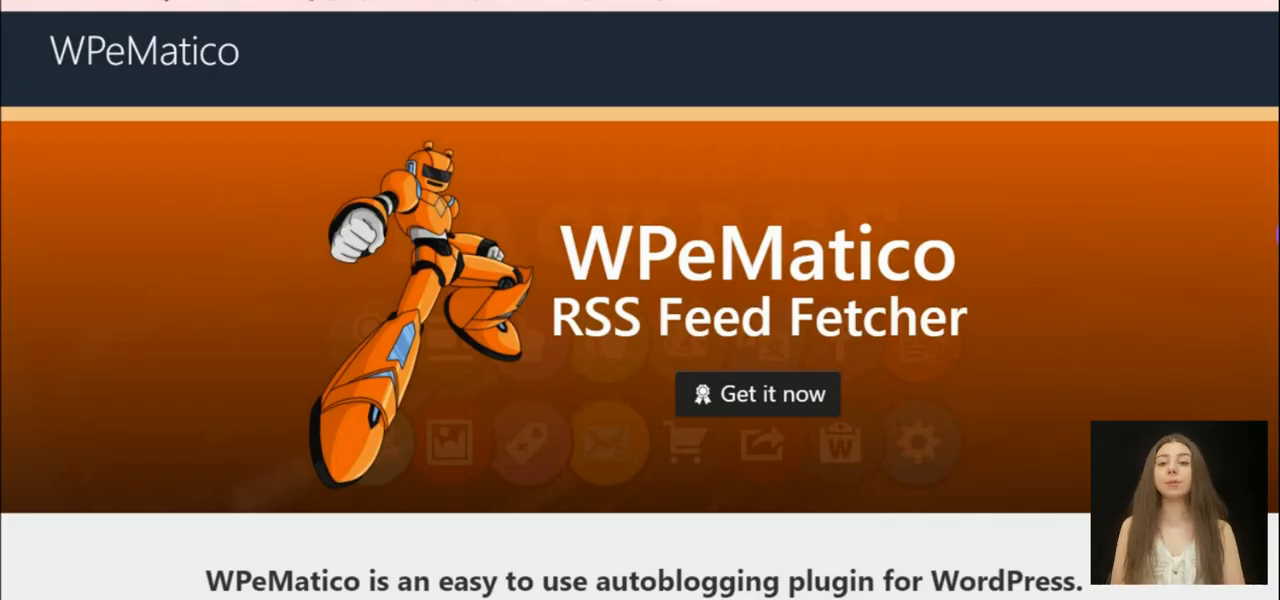
pyautogui.scroll(-3)
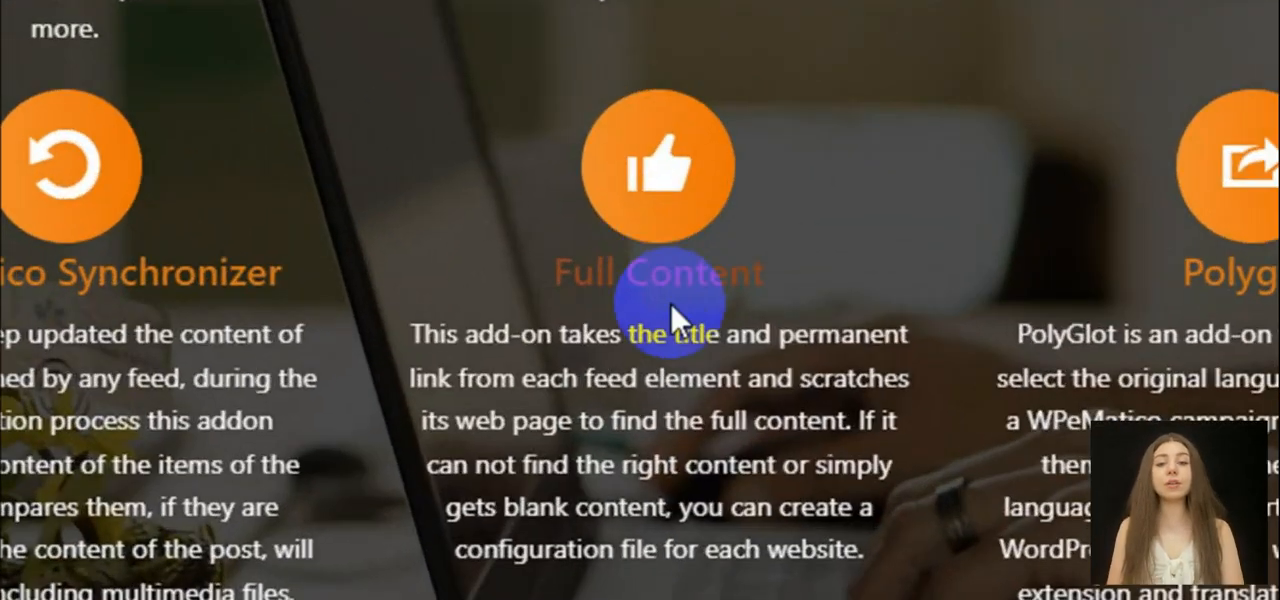
pyautogui.scroll(-3)
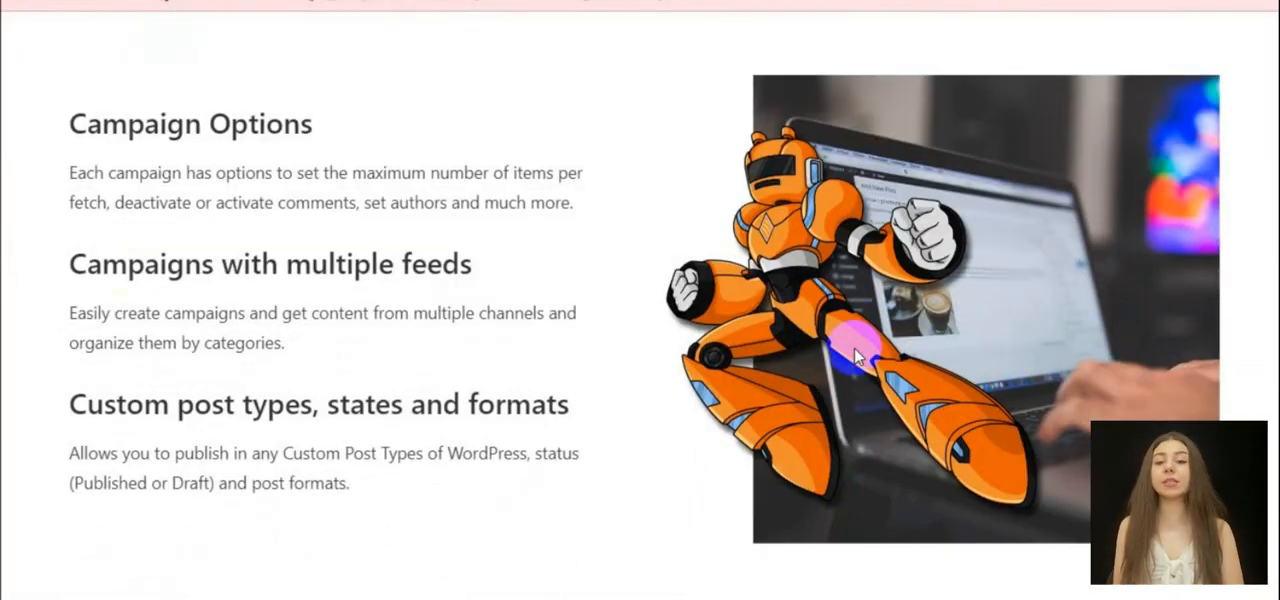
pyautogui.scroll(-3)
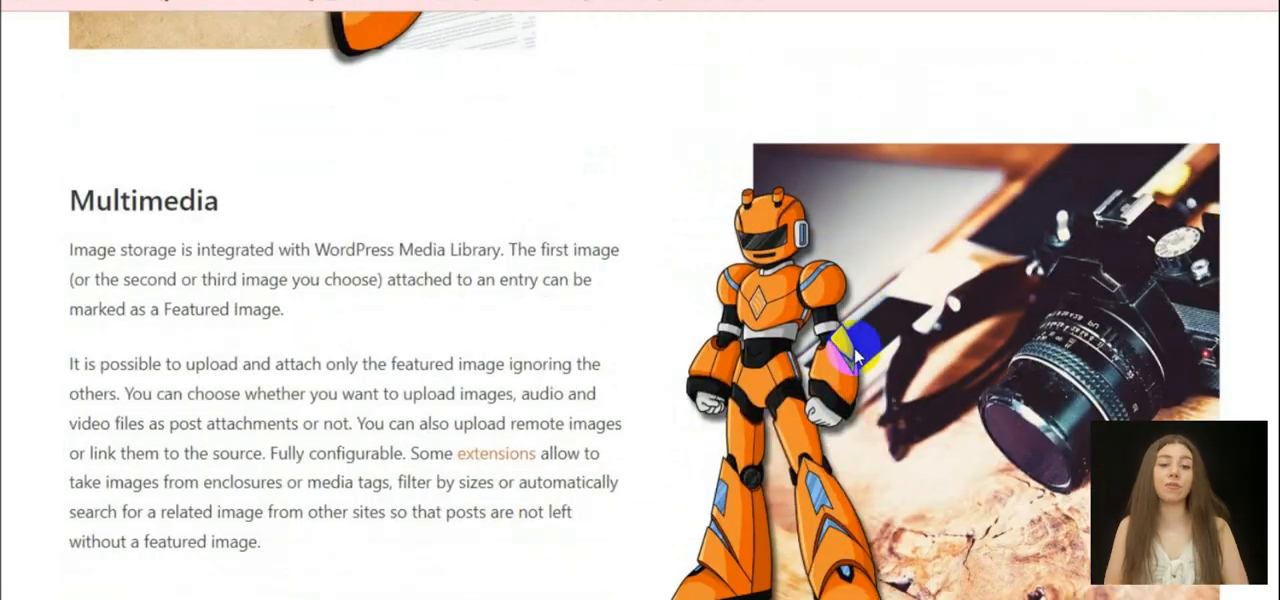
pyautogui.scroll(-3)
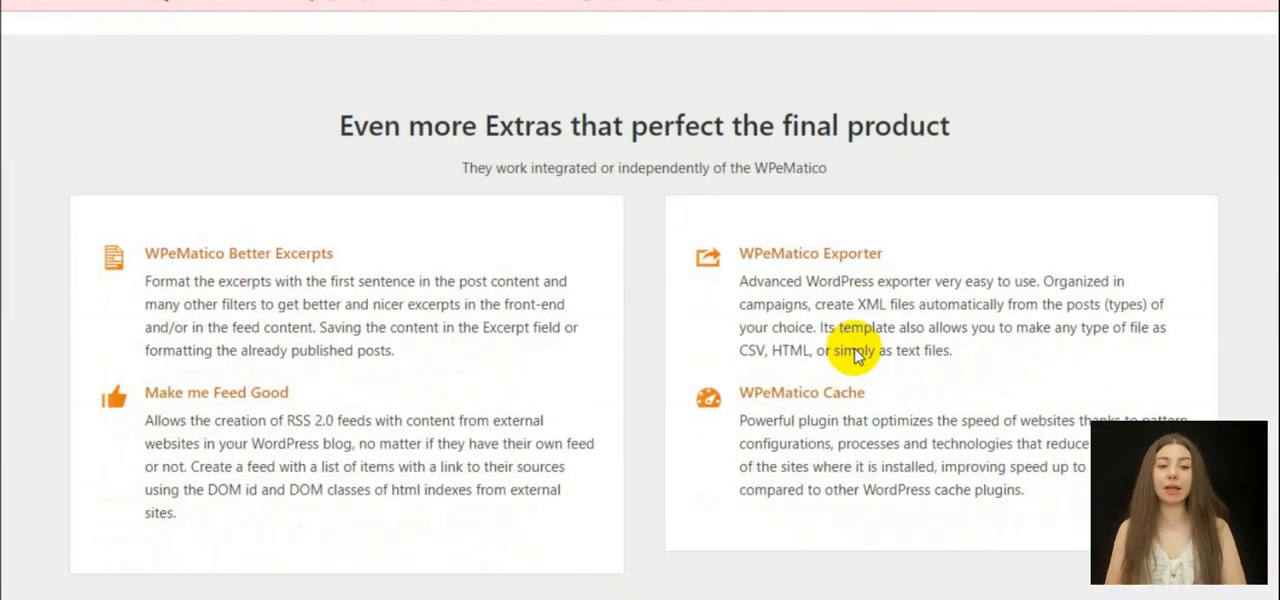
pyautogui.scroll(-3)
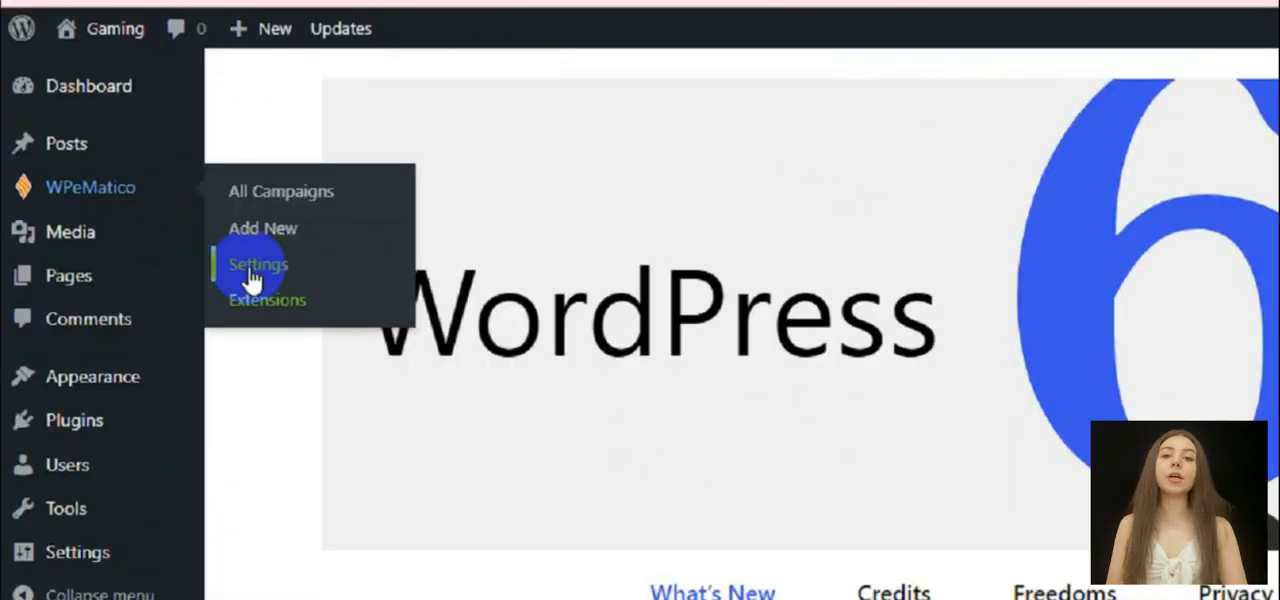
# Step: Go to WPeMatico > Settings to show the global image settings
pyautogui.click(258, 264)
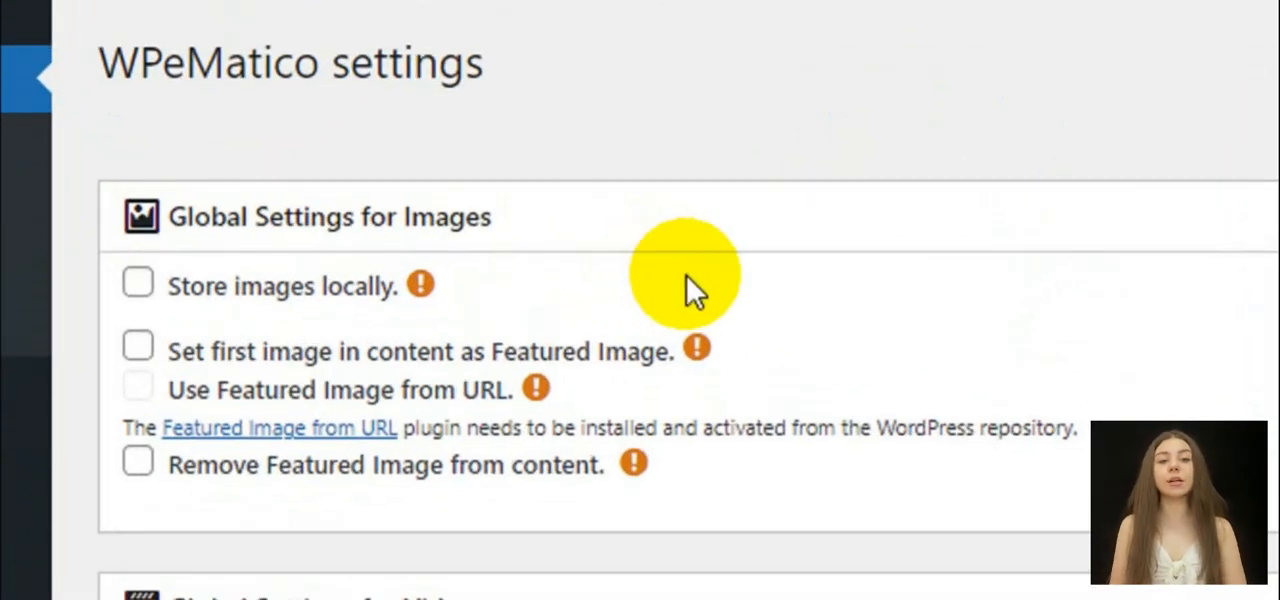
pyautogui.moveTo(710, 290)
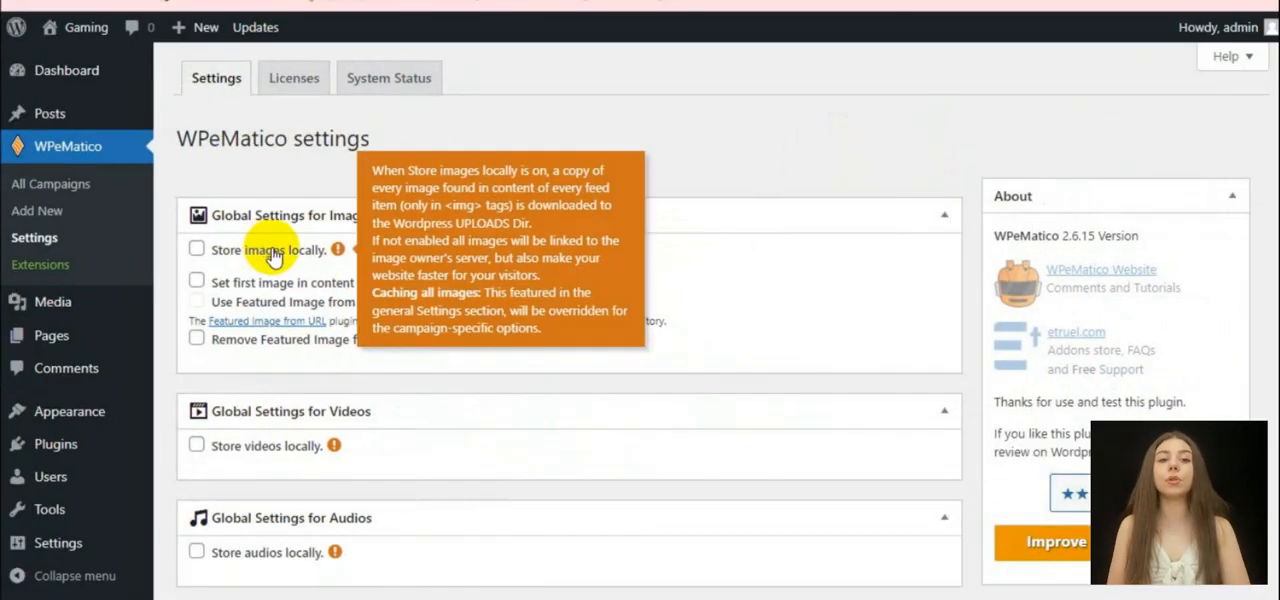
pyautogui.moveTo(236, 290)
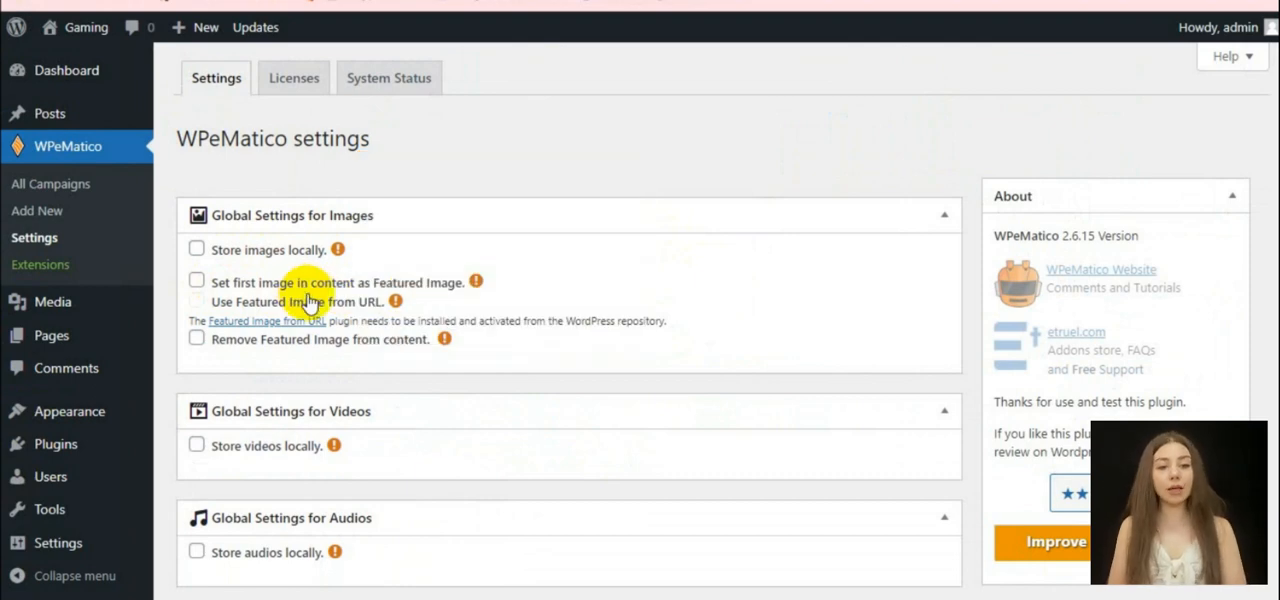
pyautogui.moveTo(368, 350)
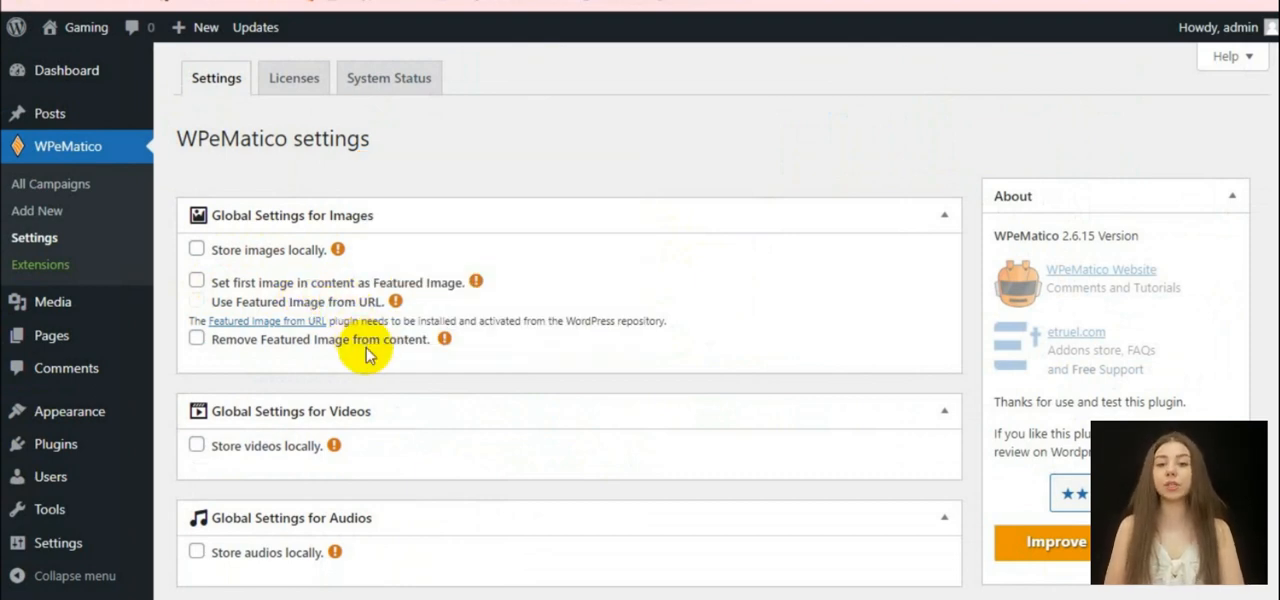
pyautogui.scroll(-3)
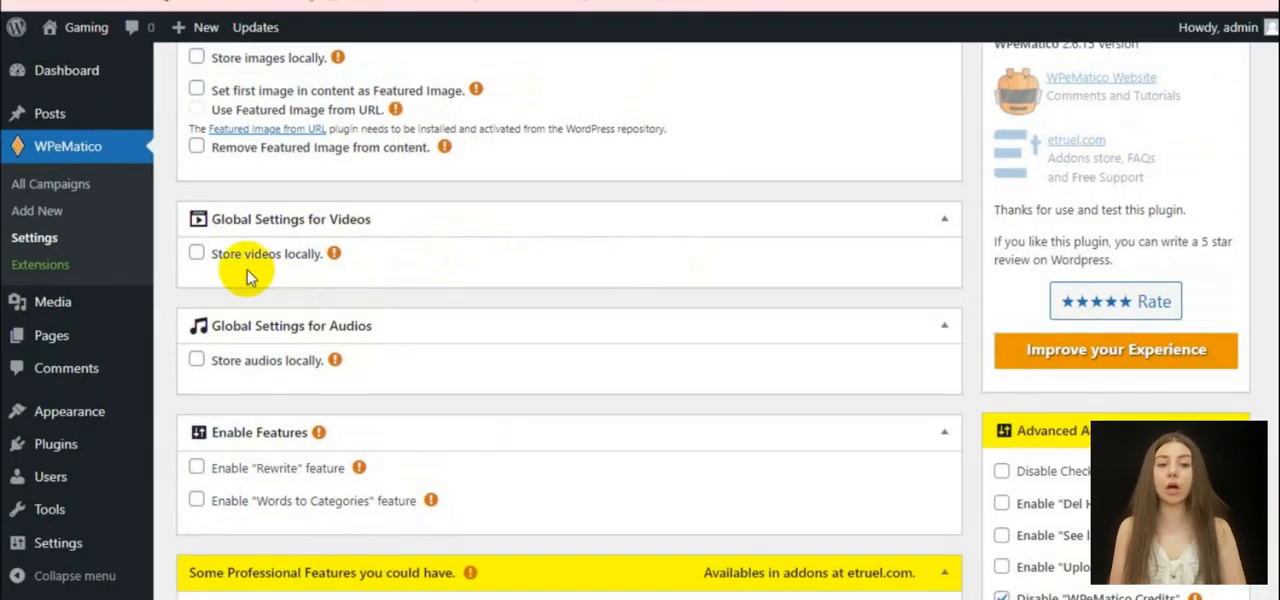
pyautogui.moveTo(296, 264)
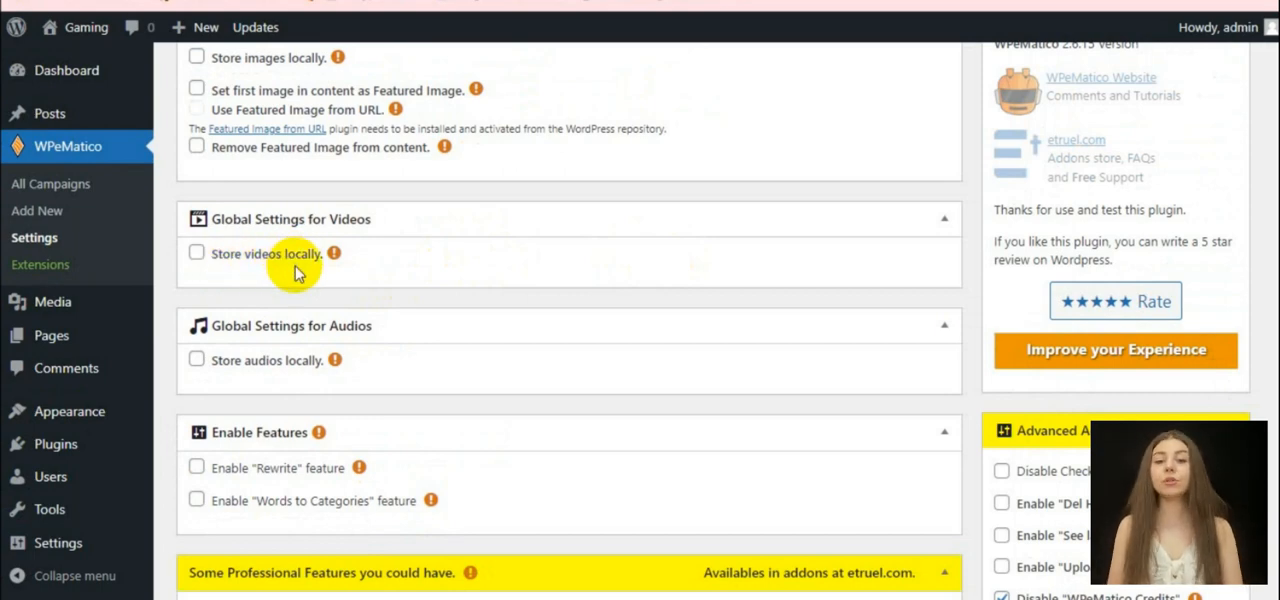
pyautogui.scroll(-3)
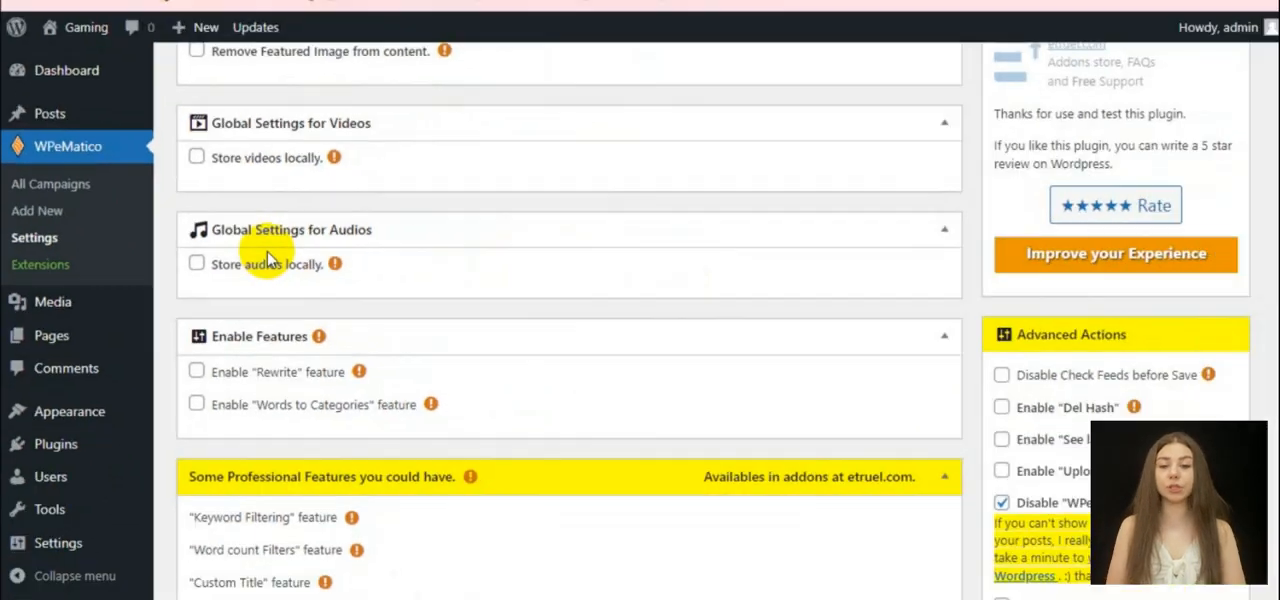
pyautogui.scroll(-3)
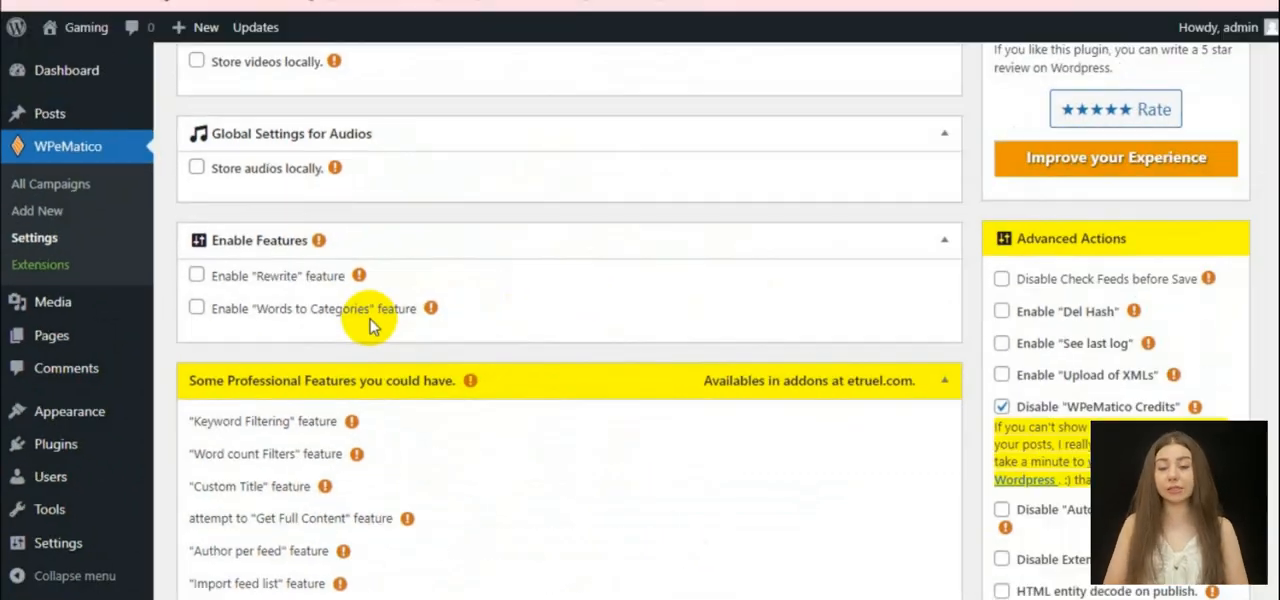
pyautogui.scroll(-3)
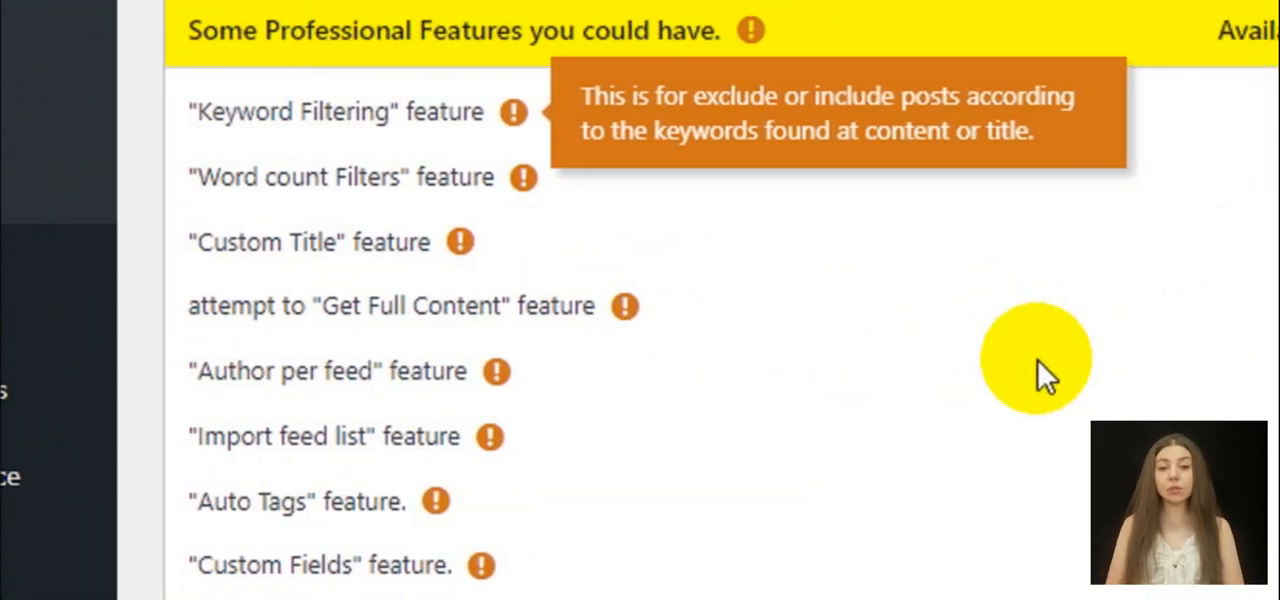
pyautogui.scroll(-3)
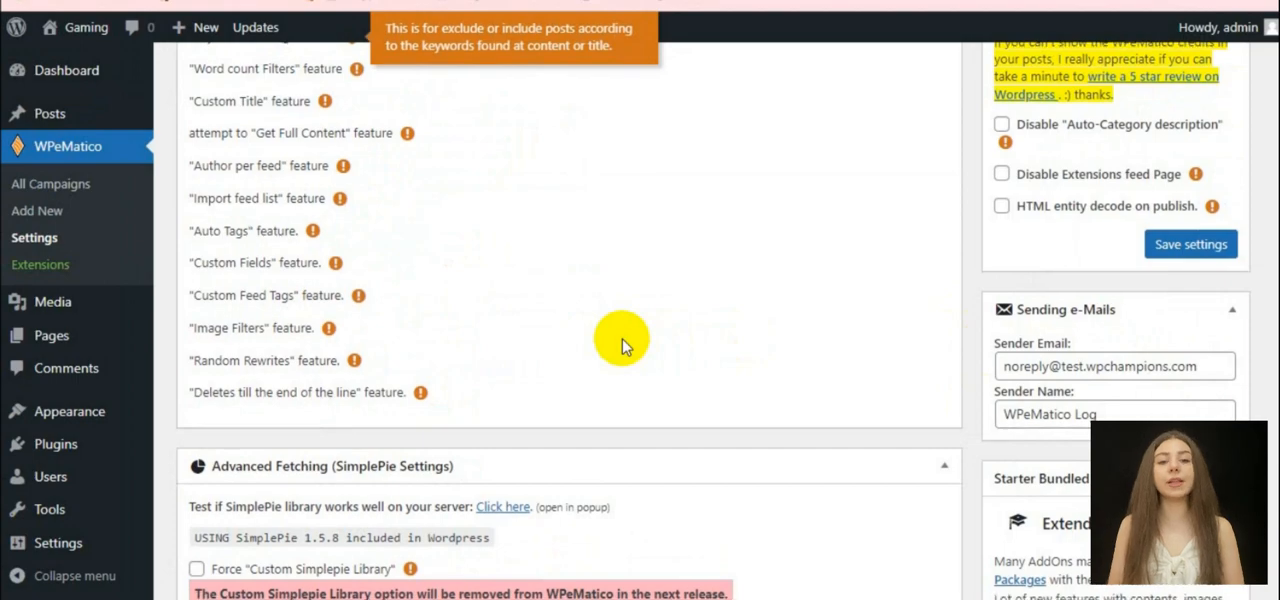
pyautogui.scroll(-3)
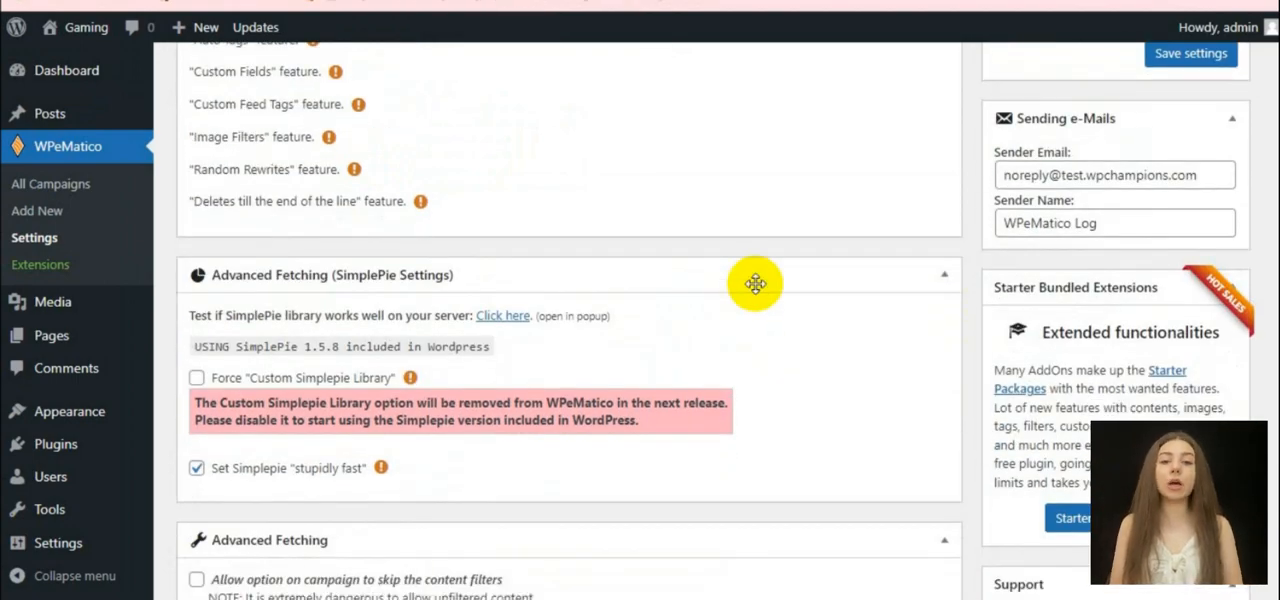
pyautogui.scroll(-3)
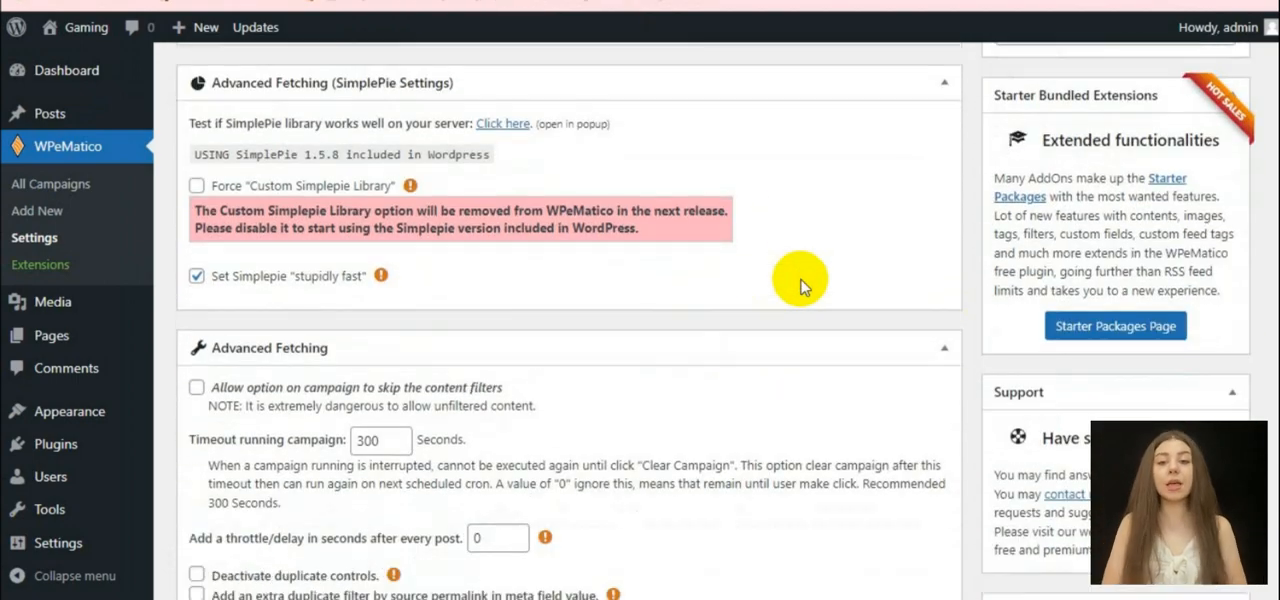
pyautogui.scroll(-3)
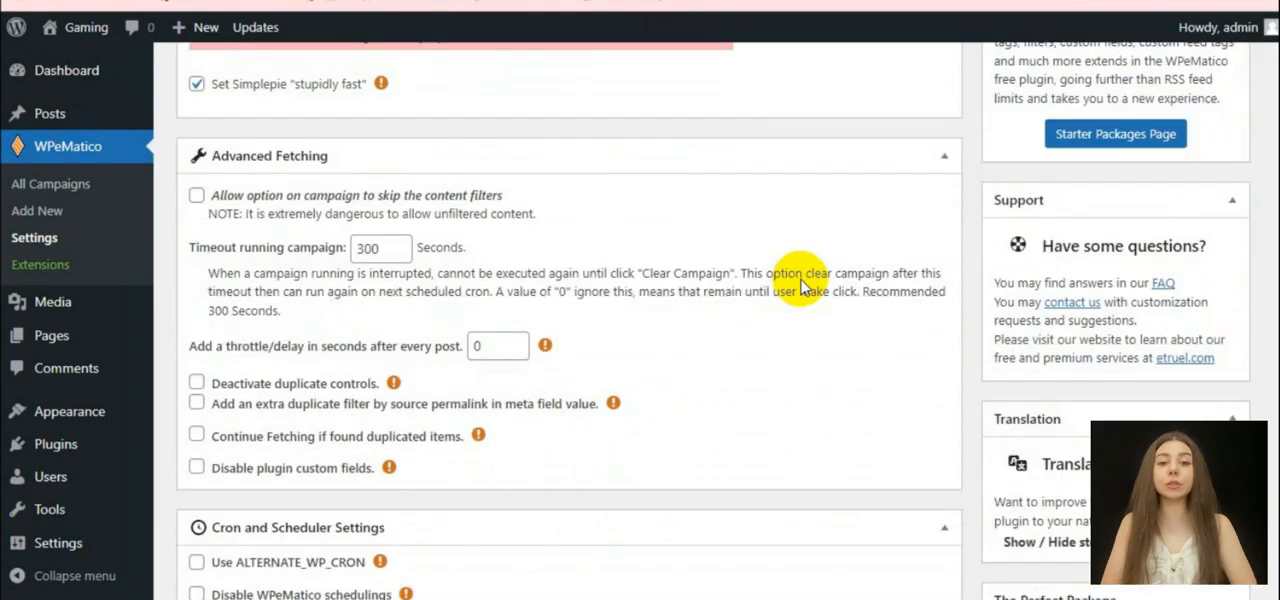
pyautogui.scroll(-3)
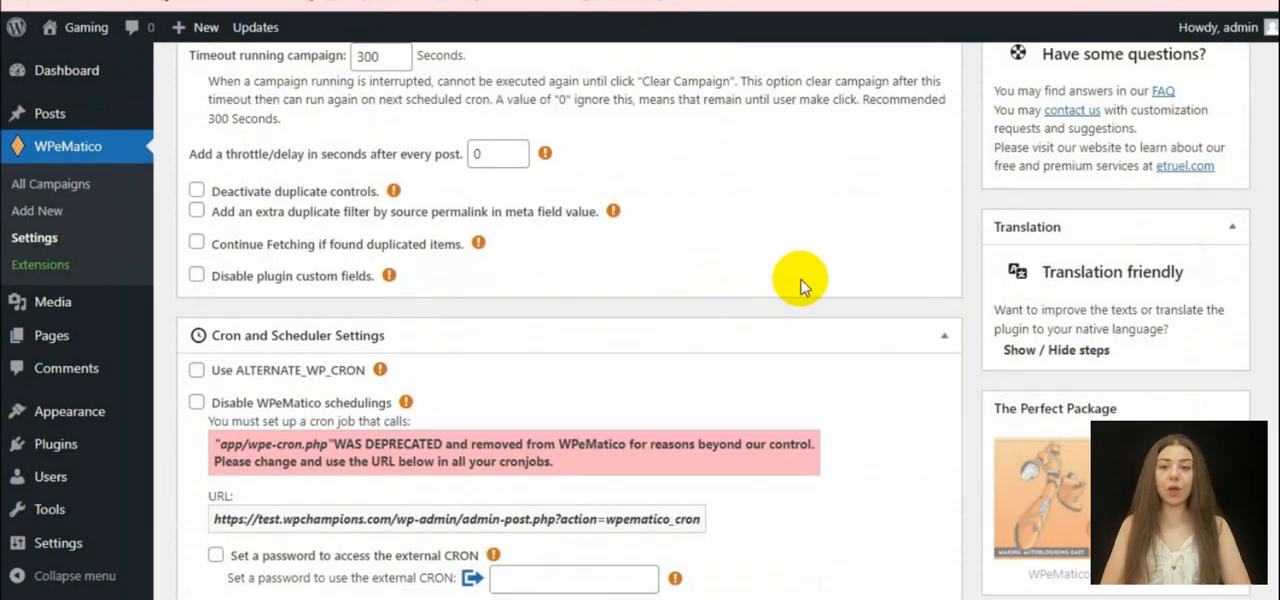
pyautogui.scroll(-3)
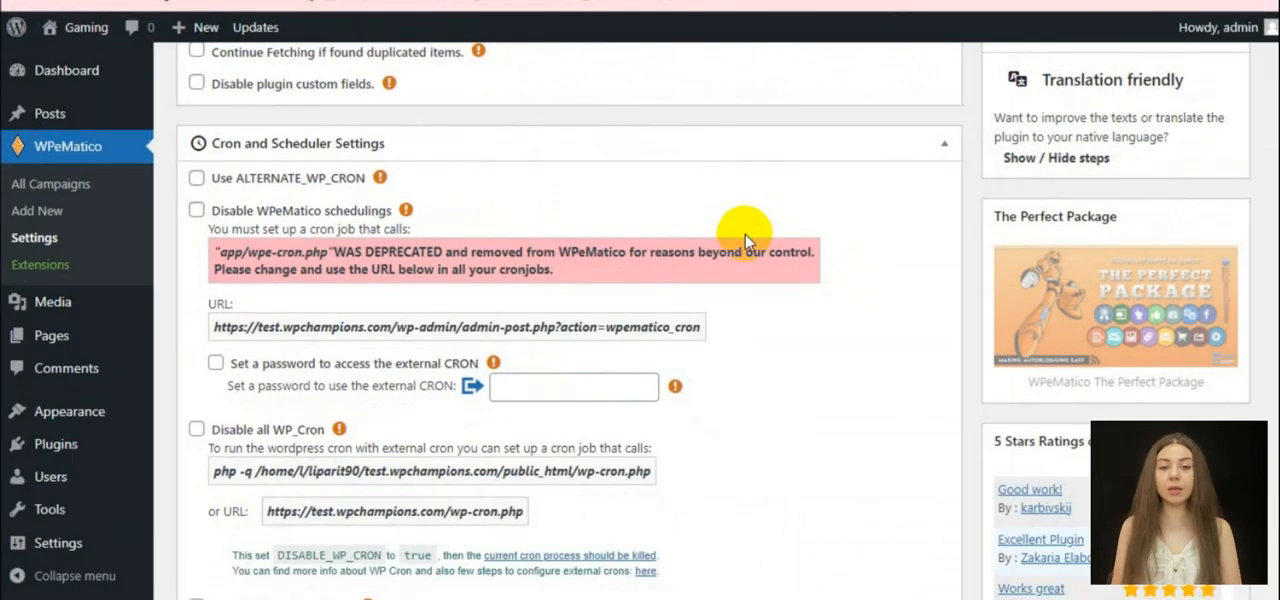
pyautogui.scroll(-3)
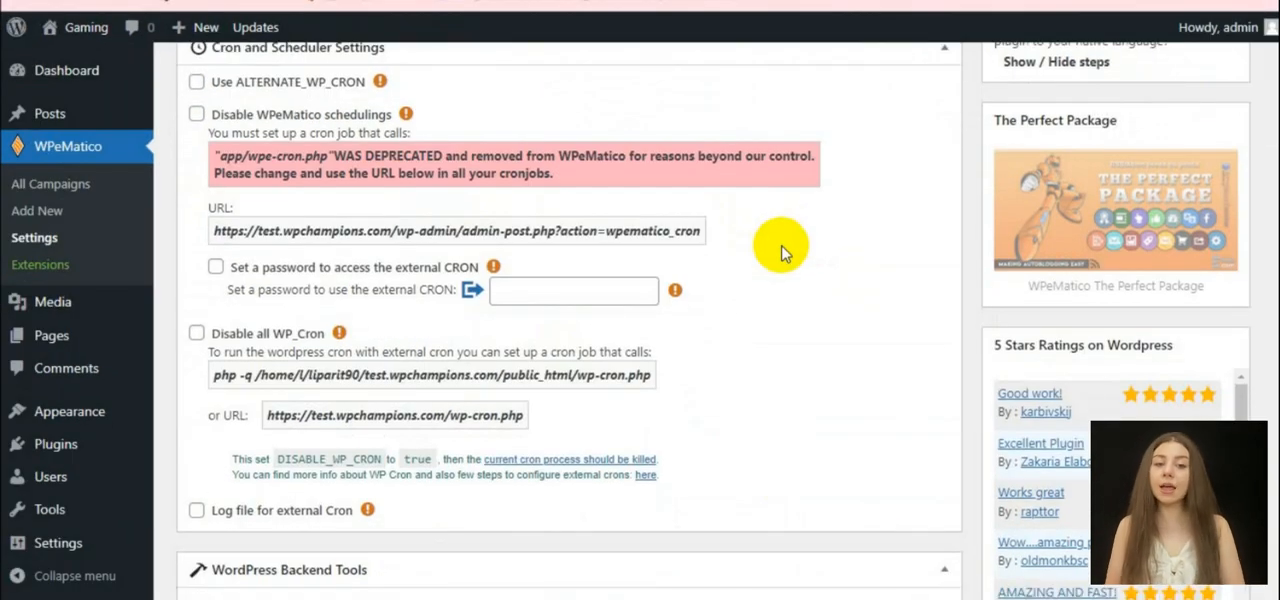
pyautogui.scroll(-3)
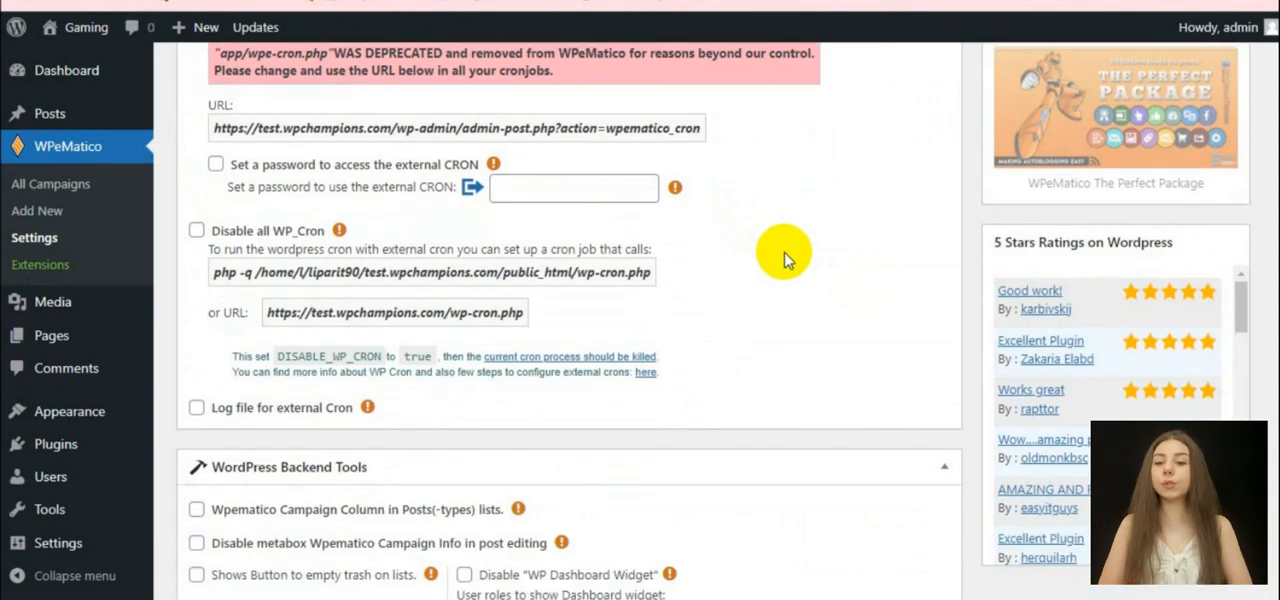
pyautogui.scroll(-3)
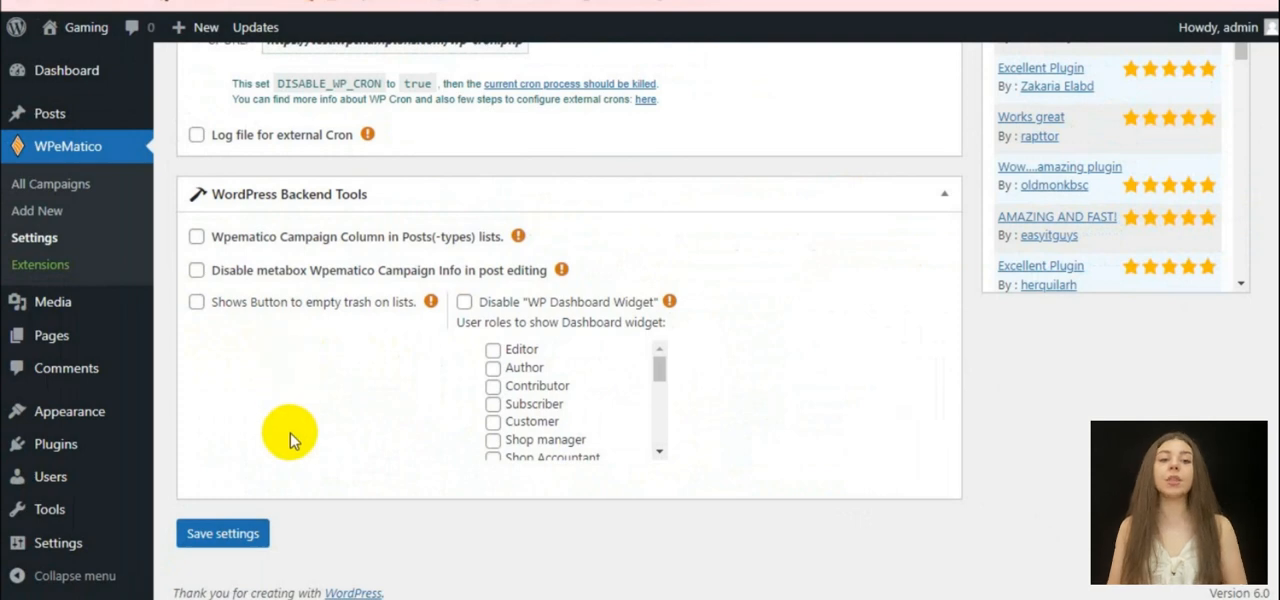
pyautogui.moveTo(292, 432)
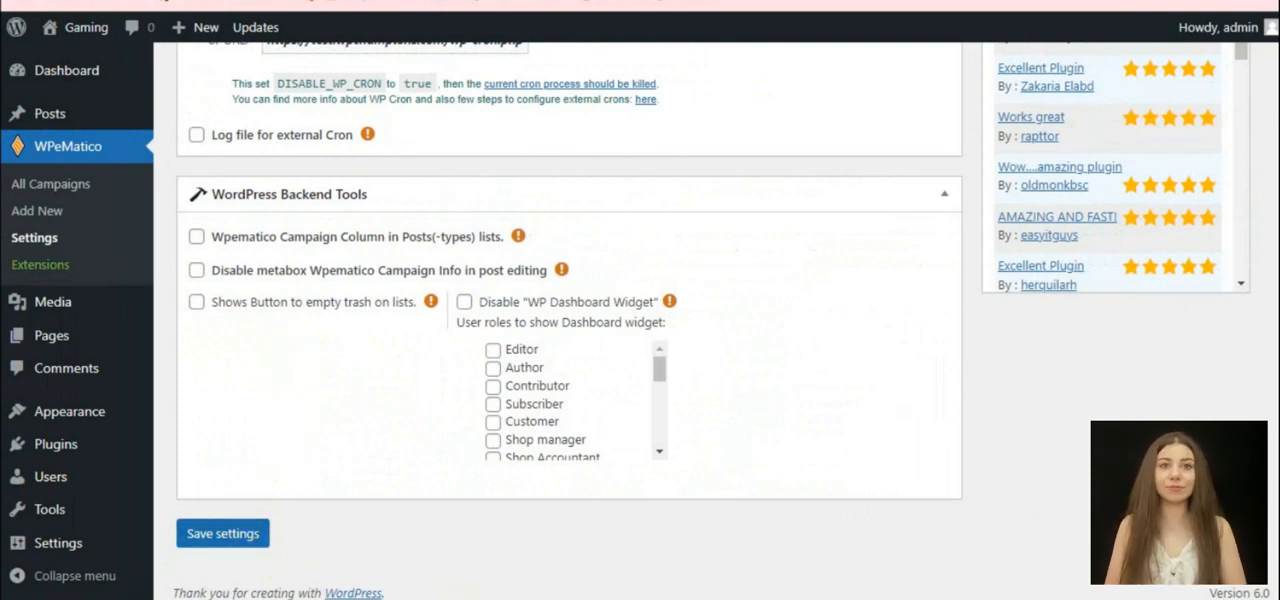
# Step: From All Campaigns, start Add New and scroll through the blank campaign form
pyautogui.click(50, 184)
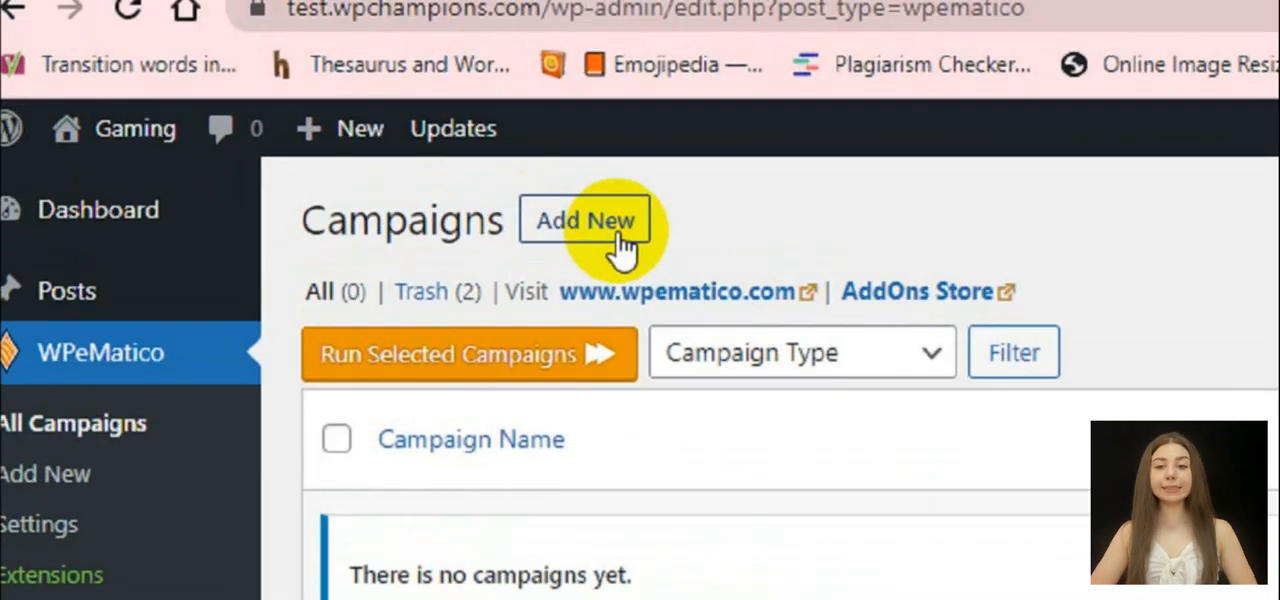
pyautogui.click(584, 220)
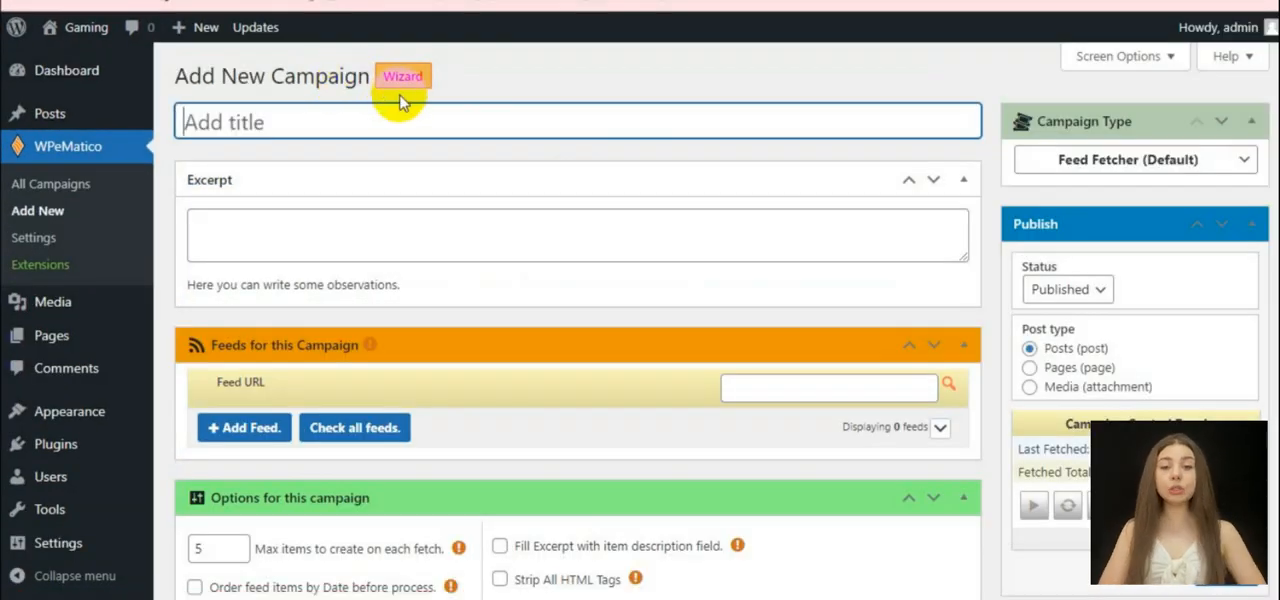
pyautogui.scroll(-3)
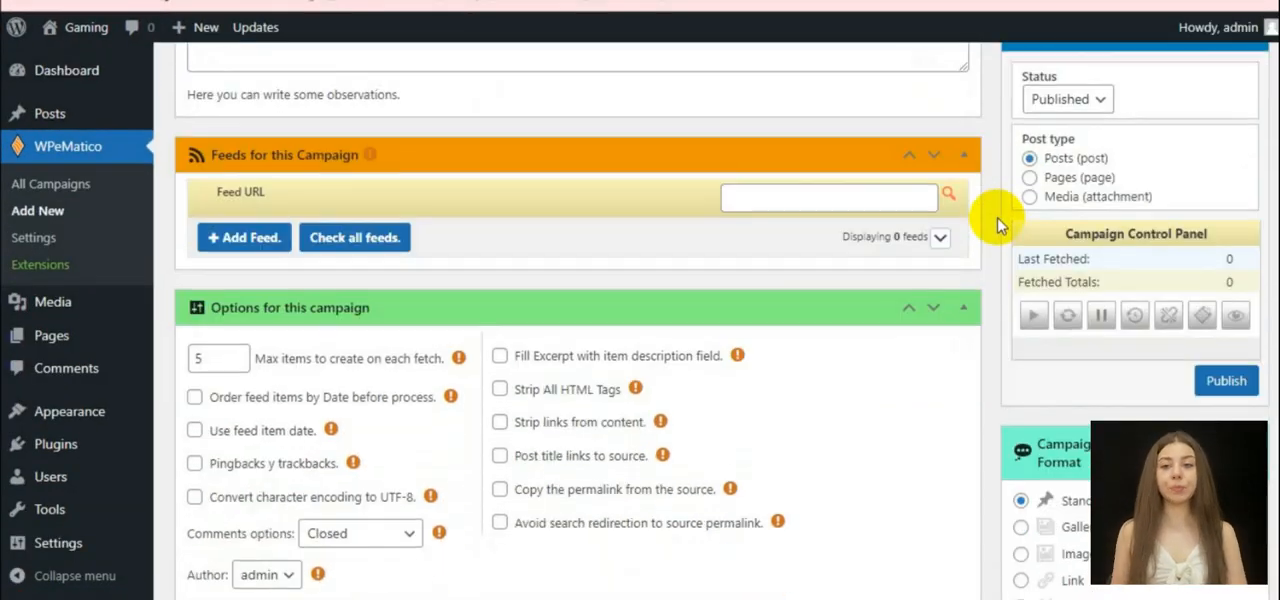
pyautogui.scroll(-3)
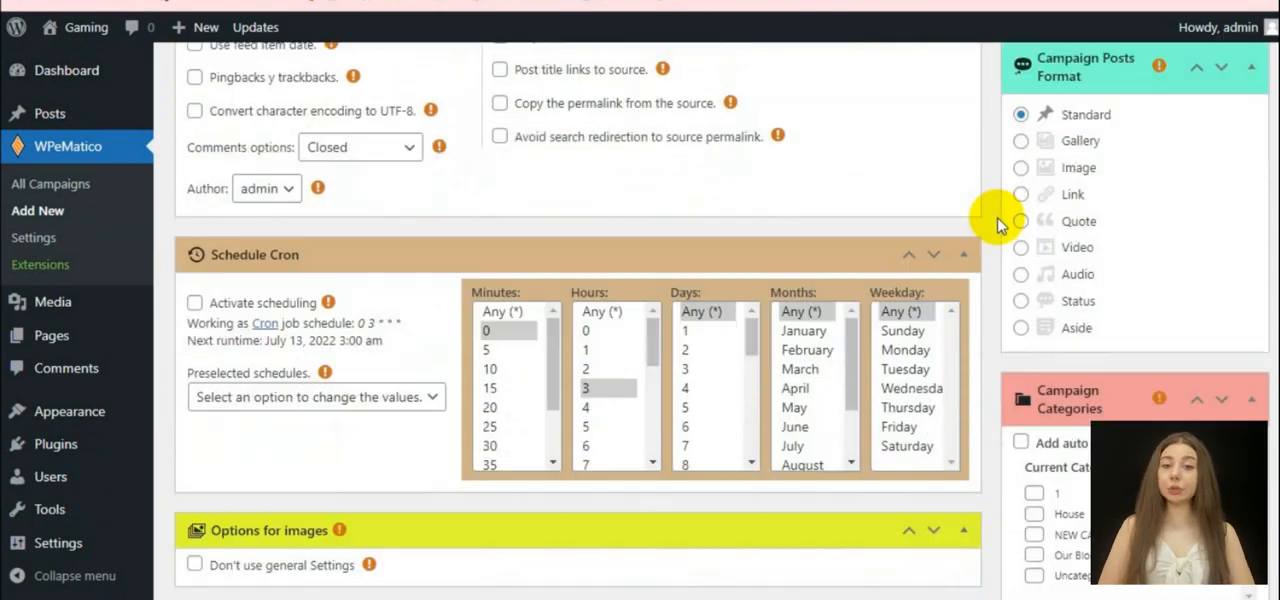
pyautogui.scroll(-3)
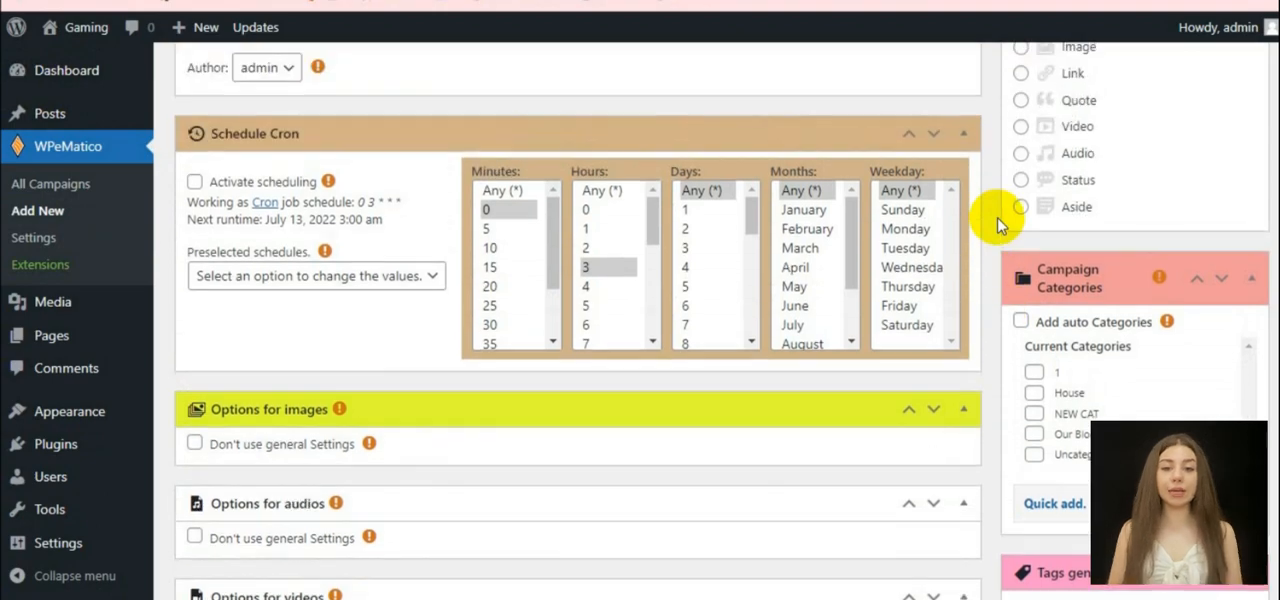
pyautogui.scroll(3)
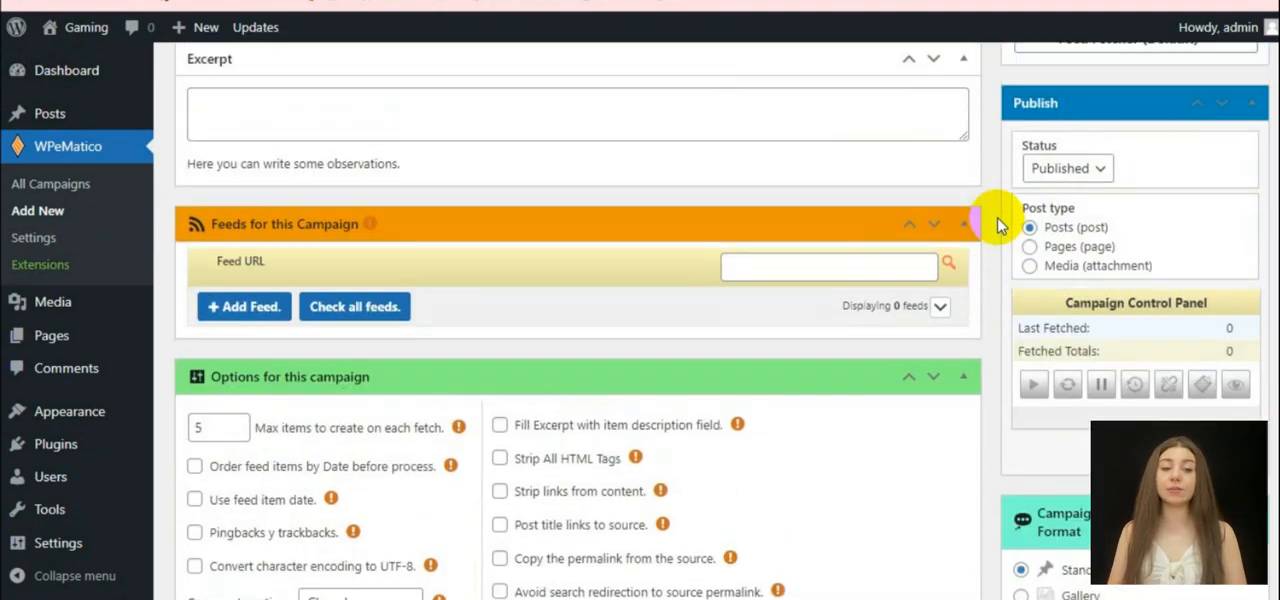
pyautogui.scroll(3)
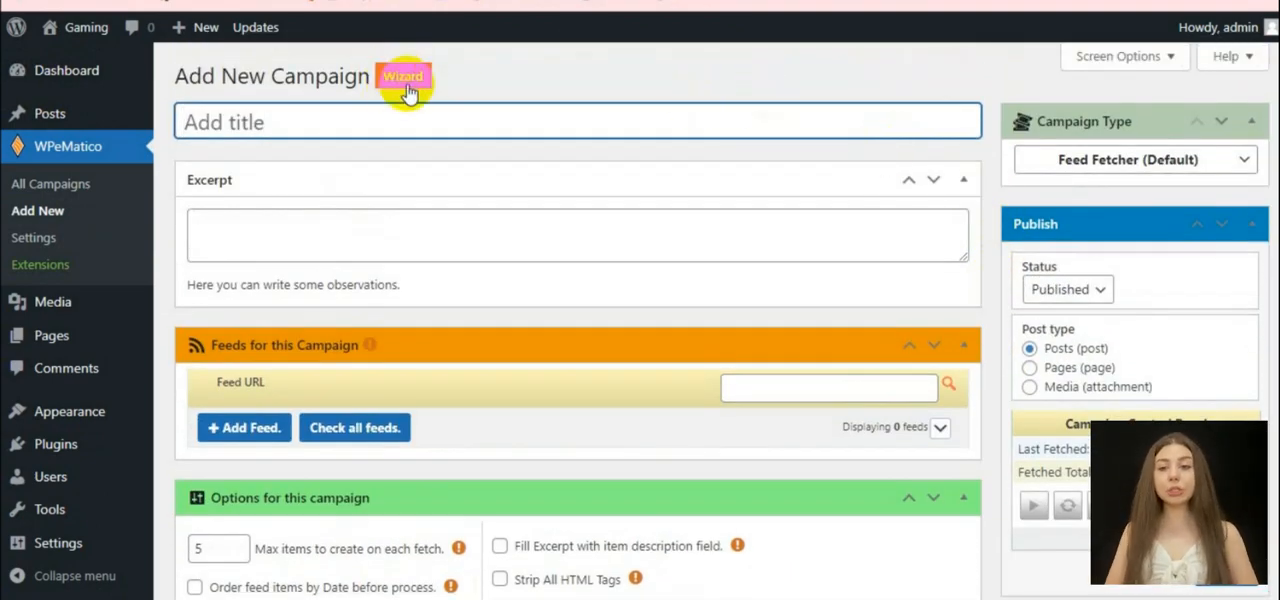
# Step: Launch the Campaign Wizard and step Next through Campaign Type, Feeds, Posts Format and Categories to Send log
pyautogui.click(404, 76)
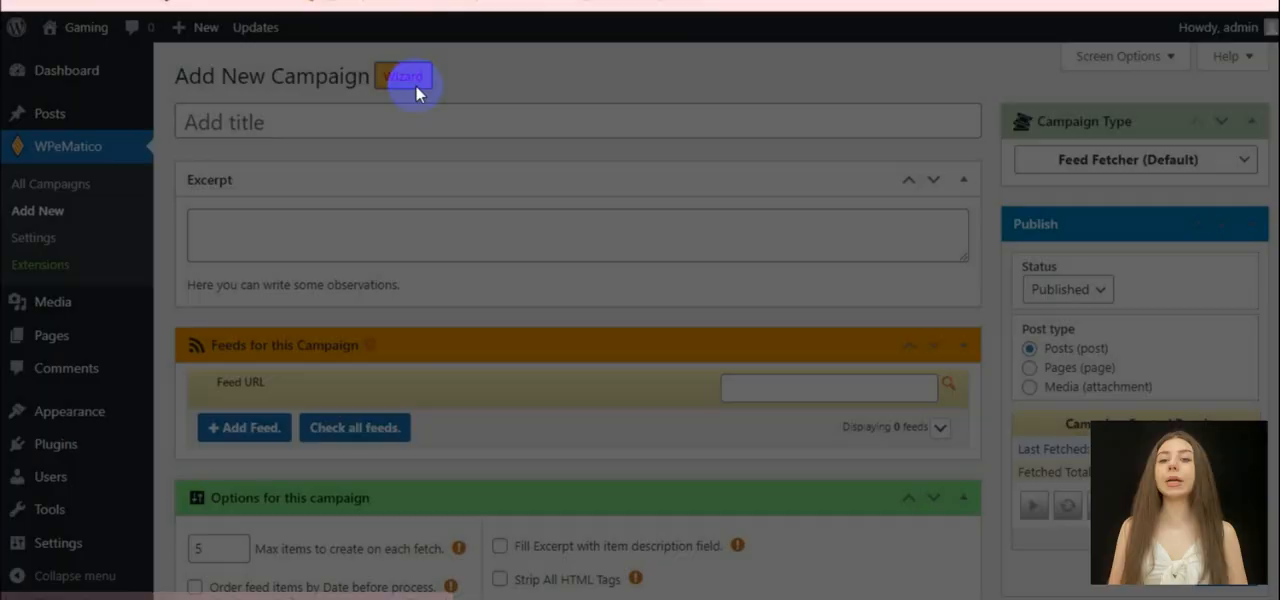
pyautogui.click(404, 76)
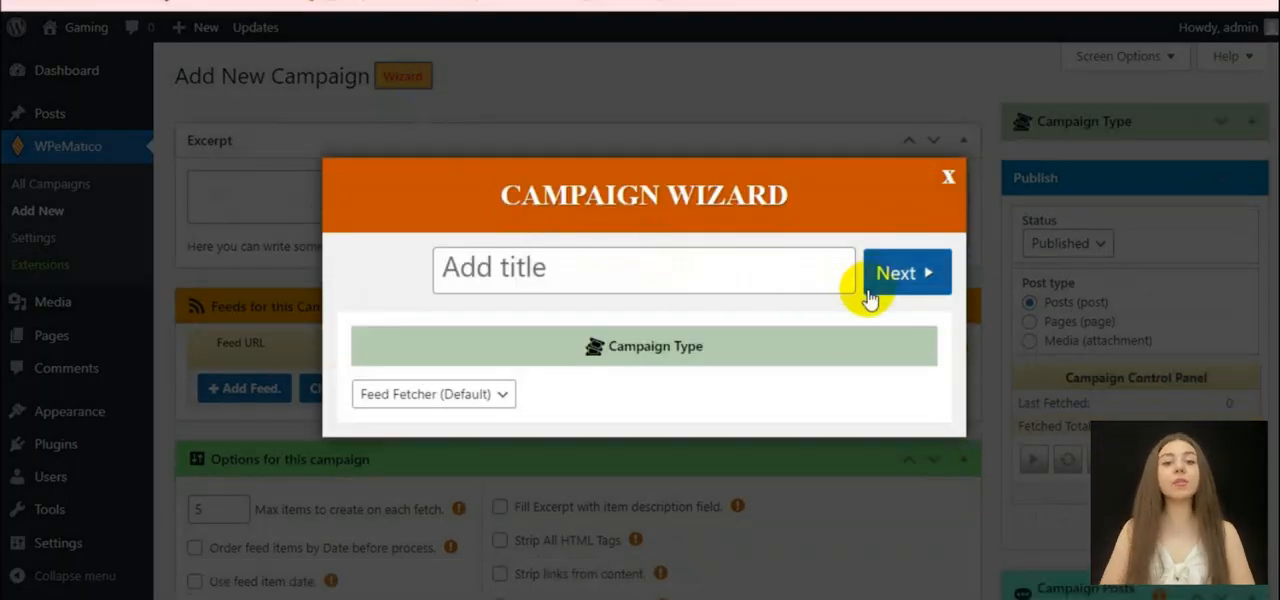
pyautogui.click(904, 272)
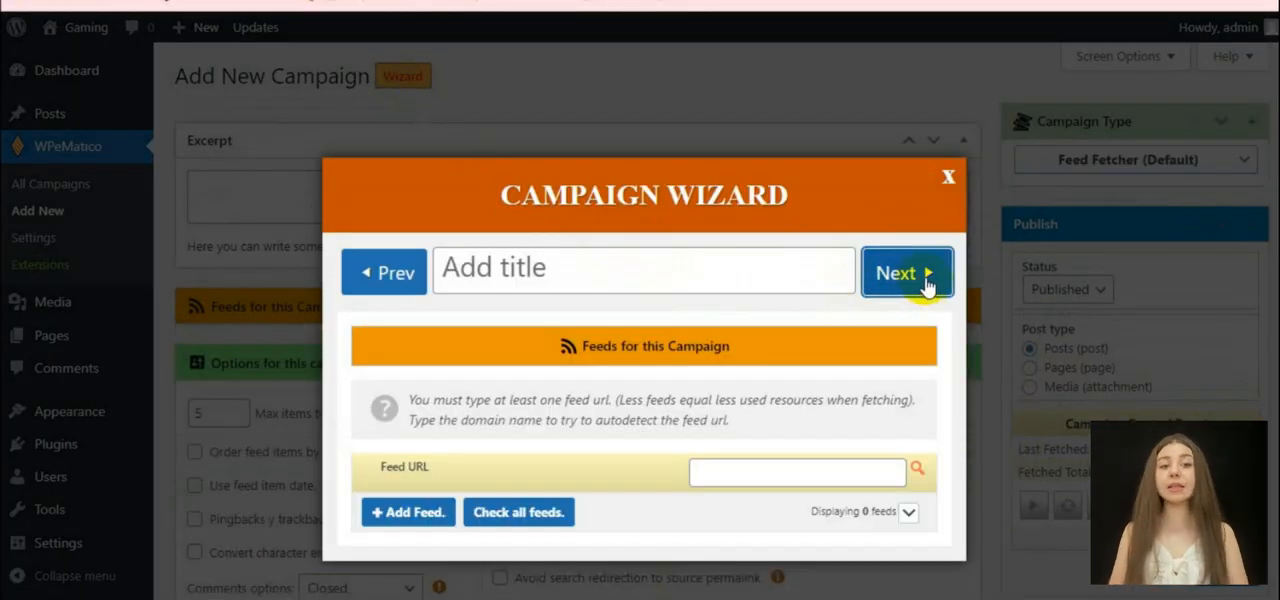
pyautogui.moveTo(416, 524)
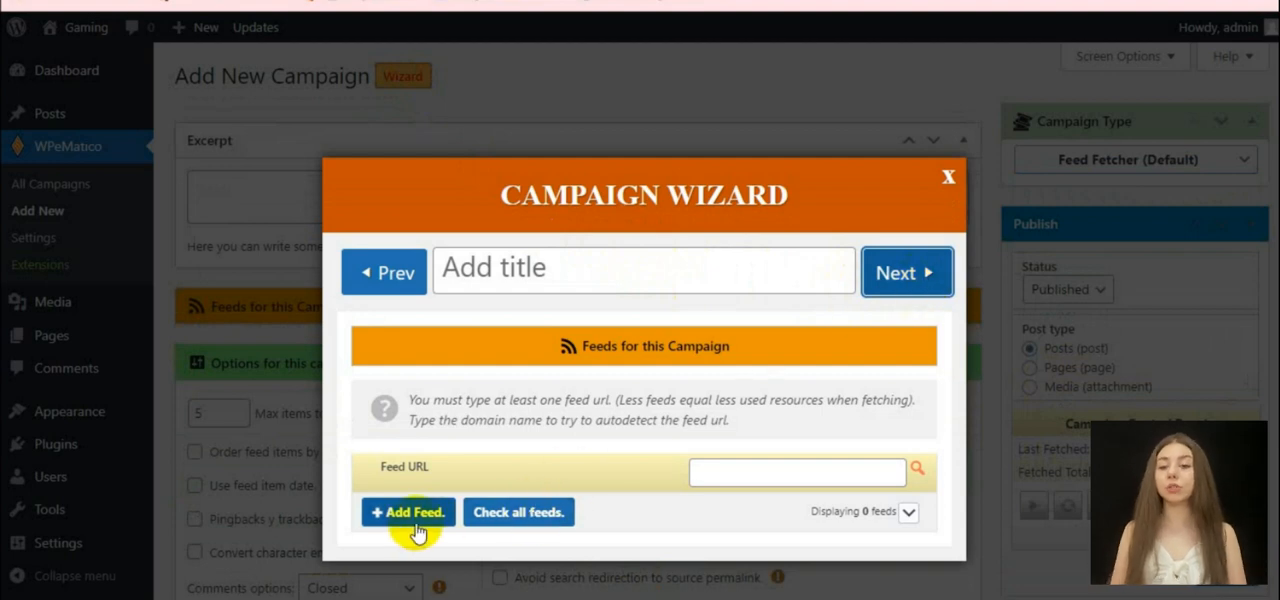
pyautogui.click(904, 272)
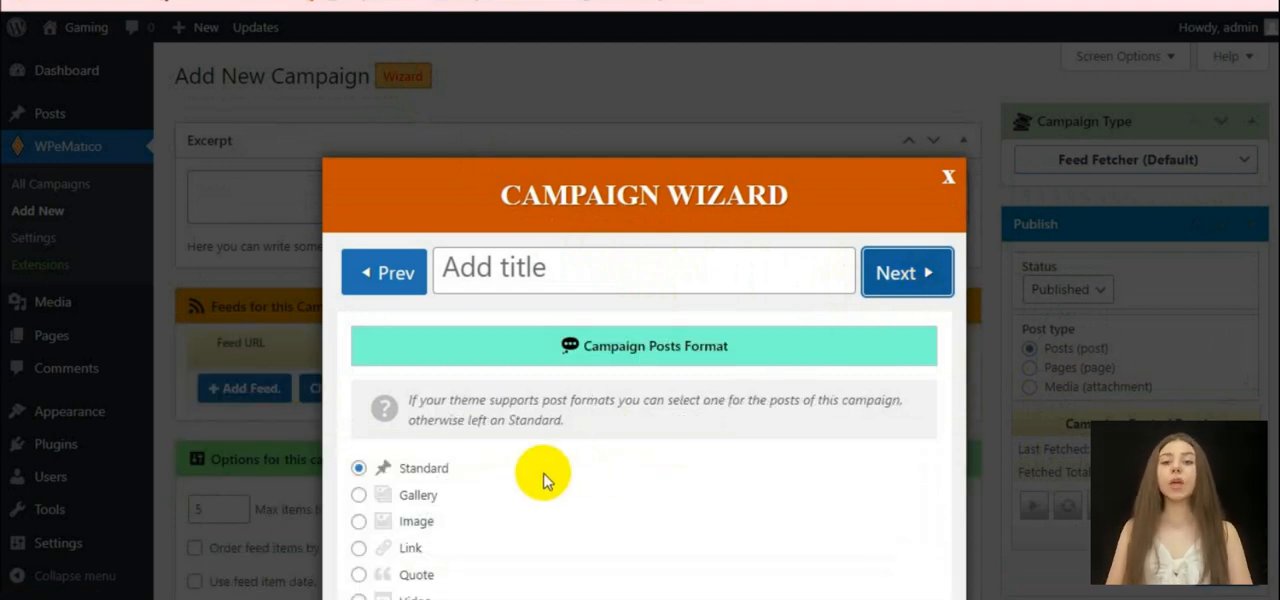
pyautogui.scroll(-3)
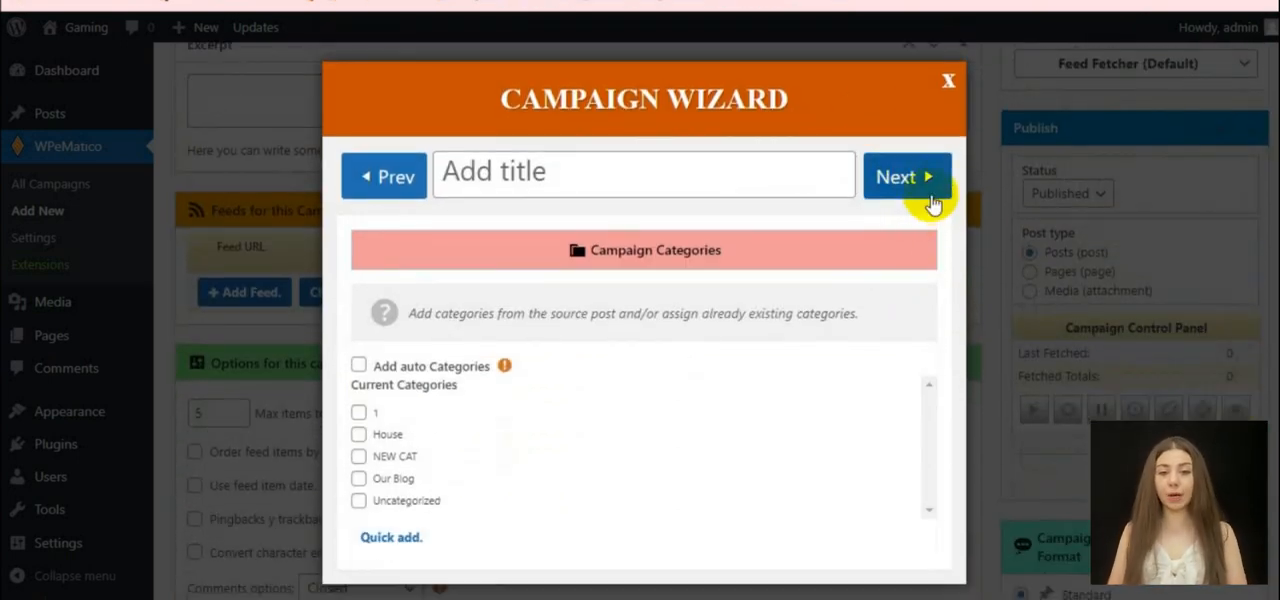
pyautogui.click(904, 176)
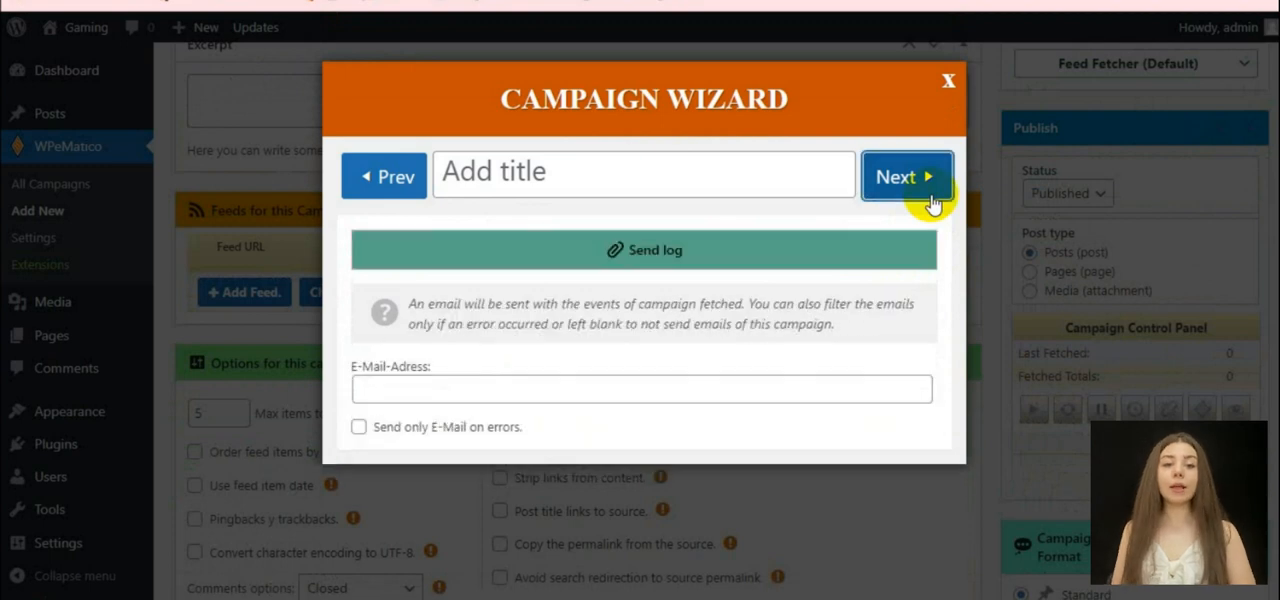
pyautogui.moveTo(776, 388)
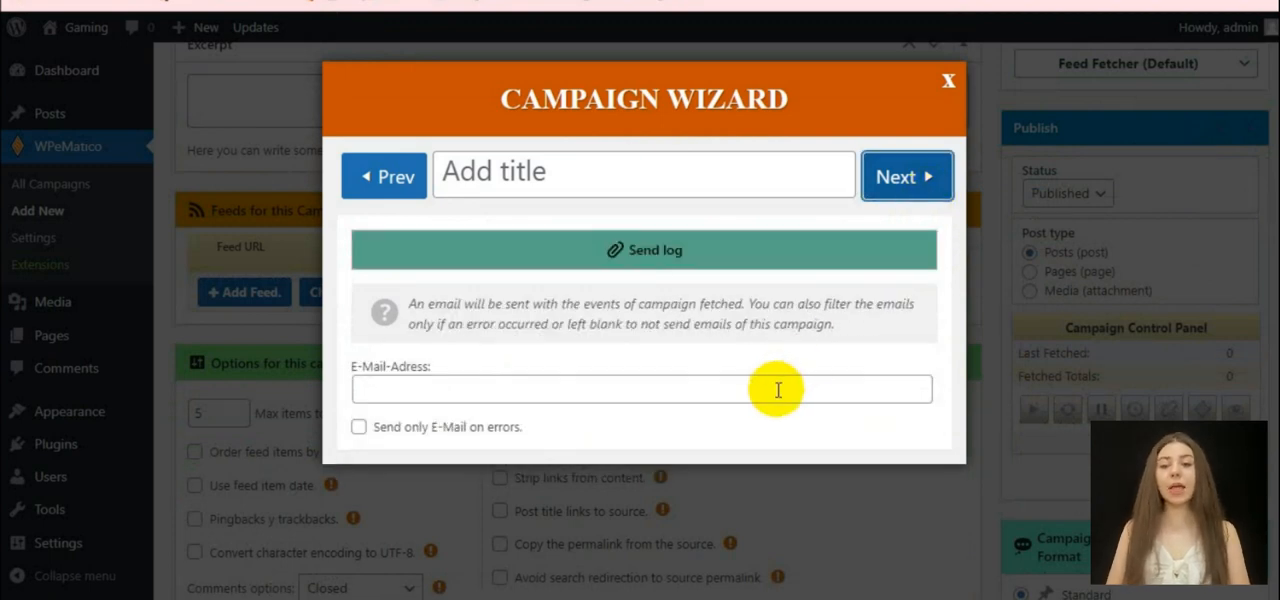
pyautogui.moveTo(930, 216)
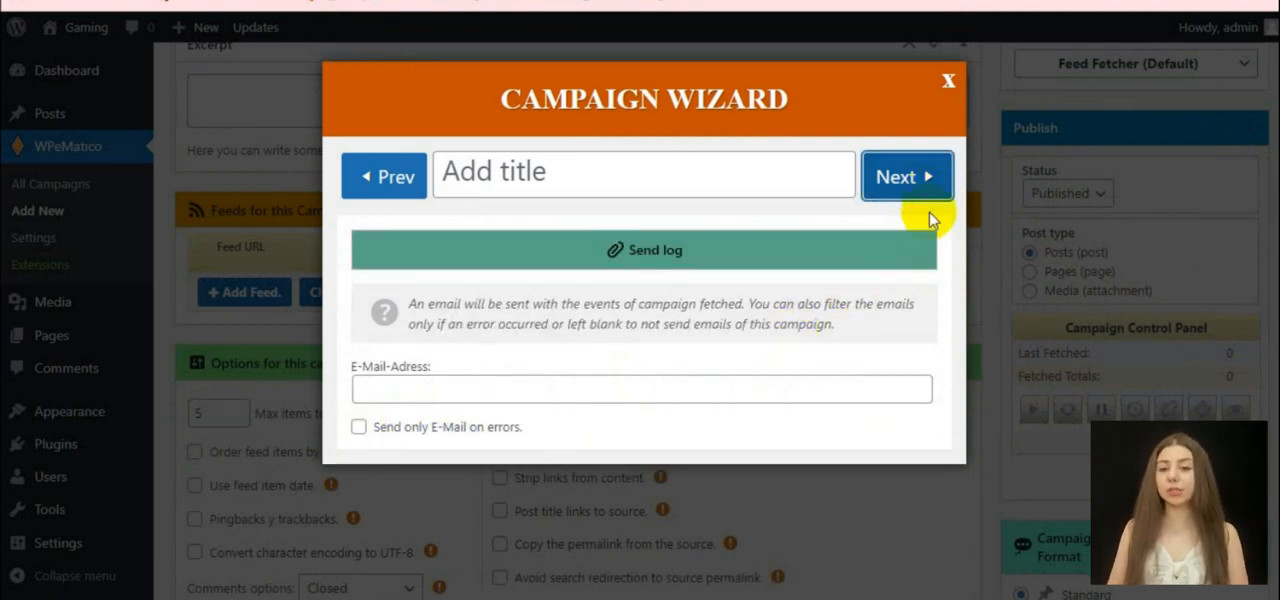
# Step: Step Next through Options, Schedule Cron, image options, Duplicate controls and Post Template to the Publish step
pyautogui.click(904, 176)
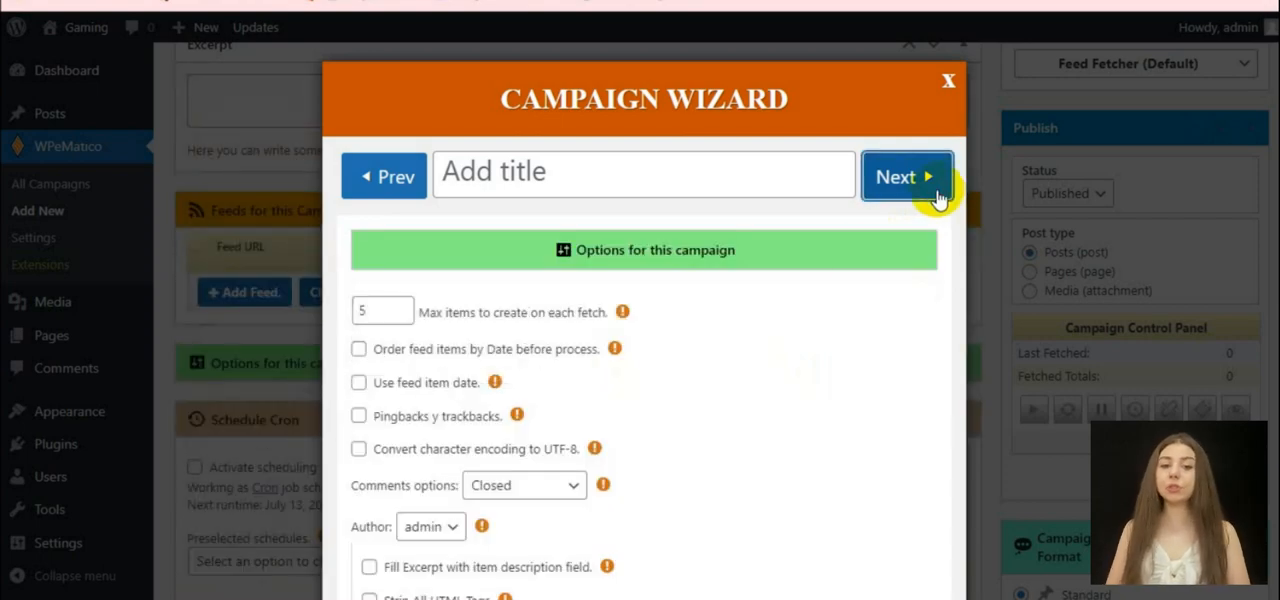
pyautogui.scroll(-3)
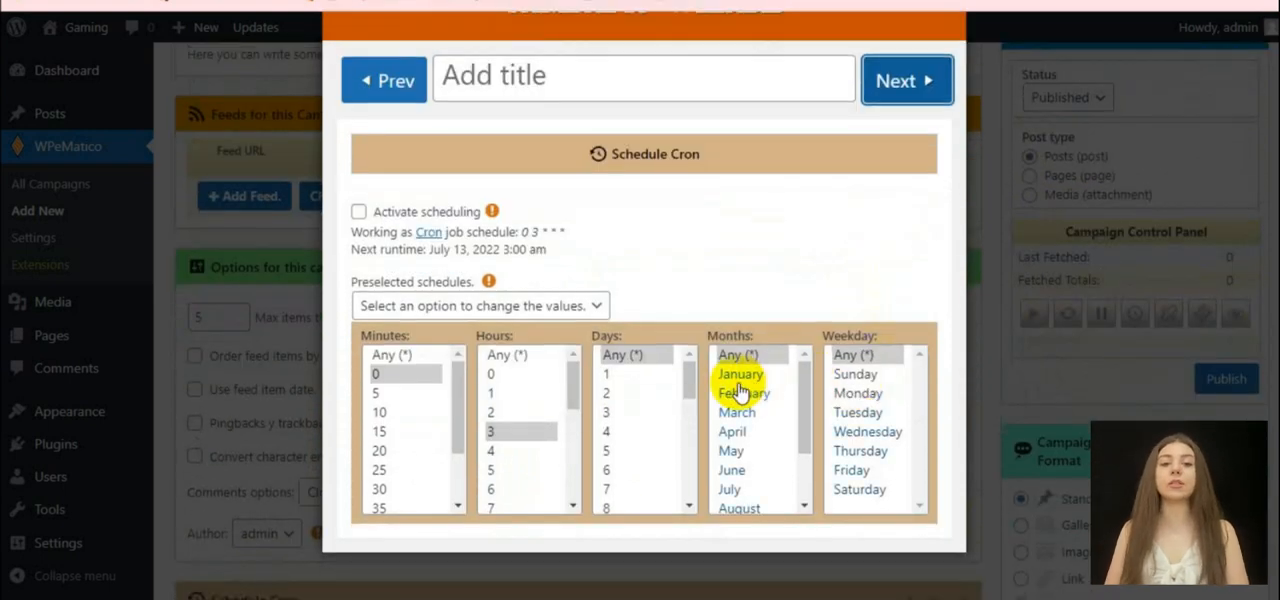
pyautogui.moveTo(676, 256)
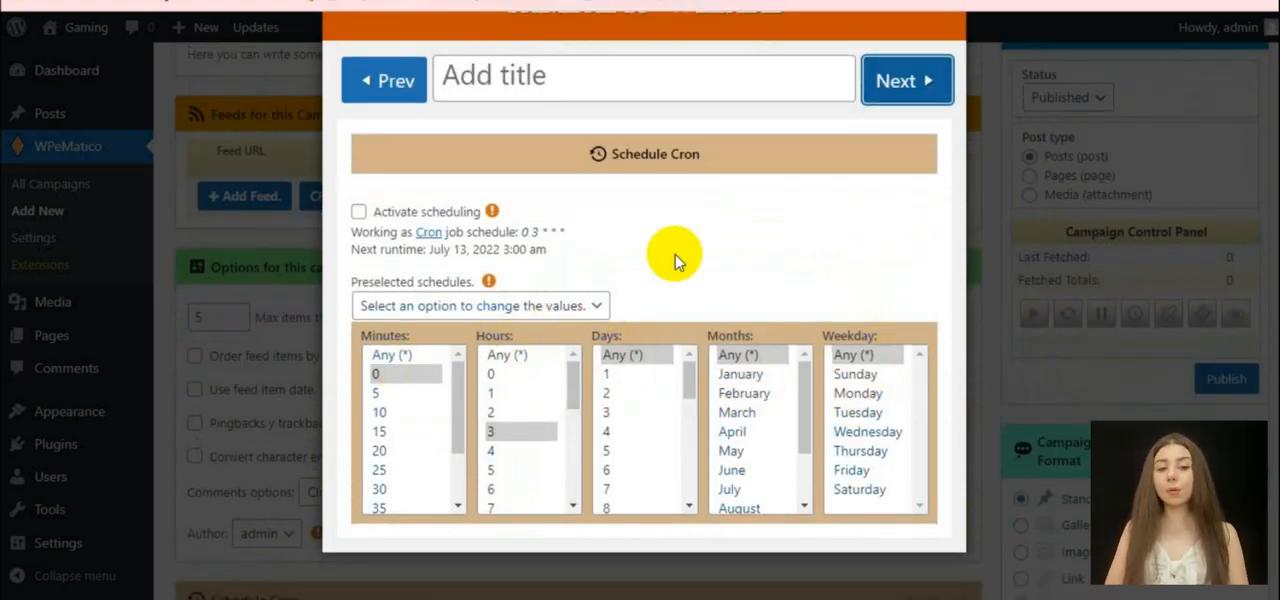
pyautogui.click(904, 80)
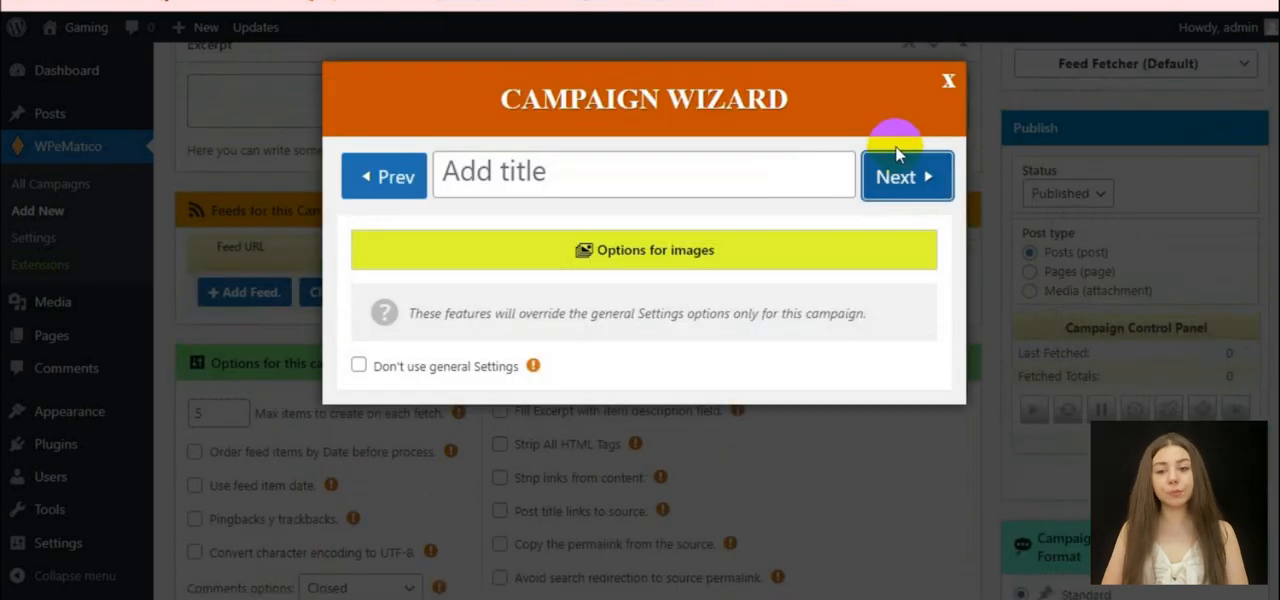
pyautogui.click(904, 176)
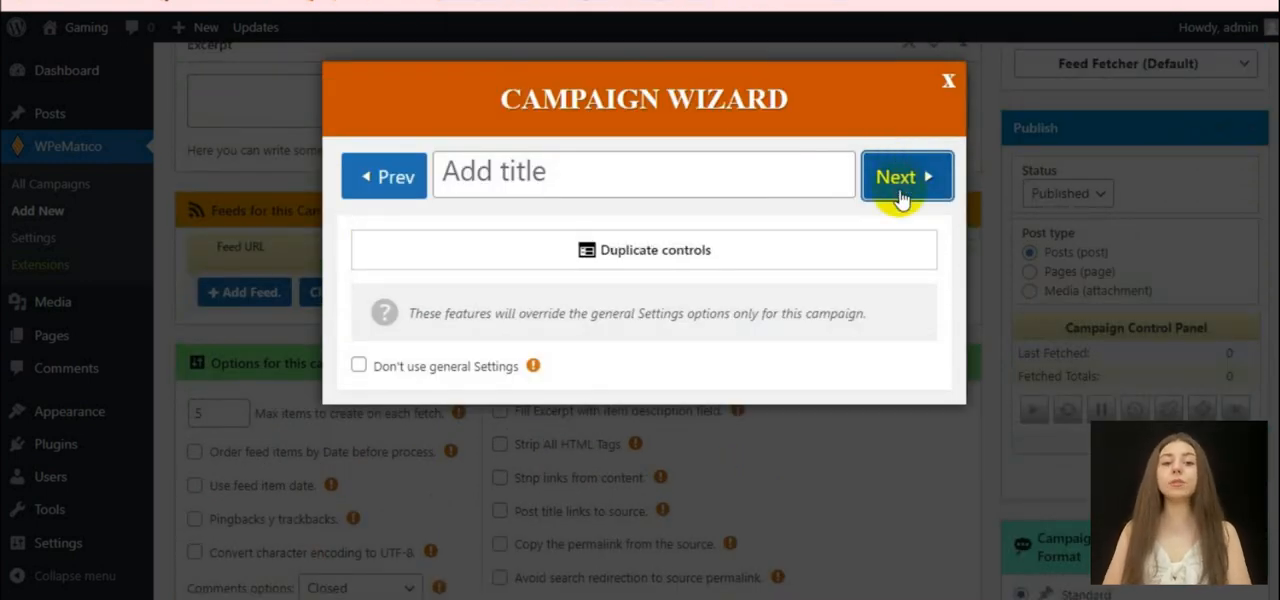
pyautogui.click(904, 176)
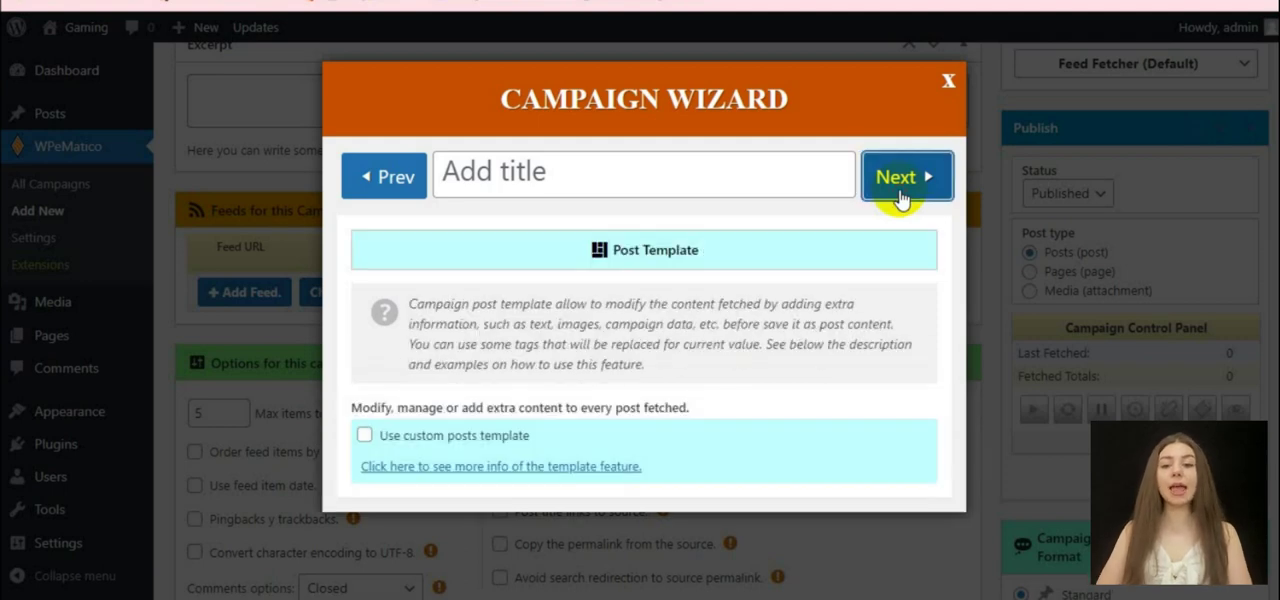
pyautogui.click(904, 176)
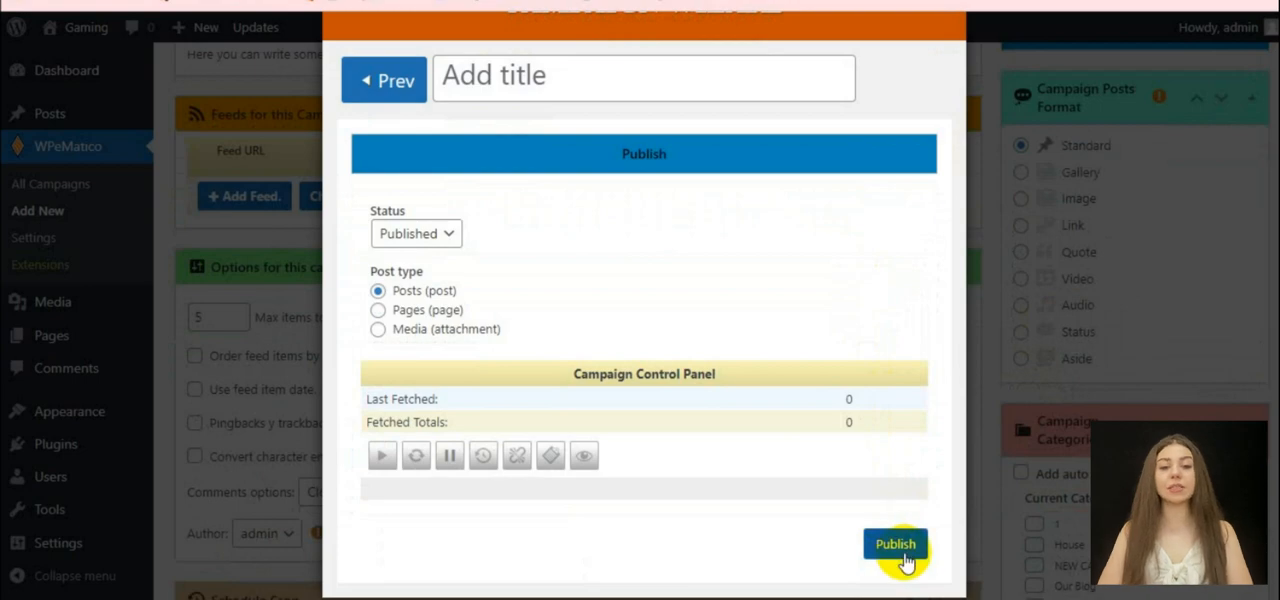
pyautogui.moveTo(858, 584)
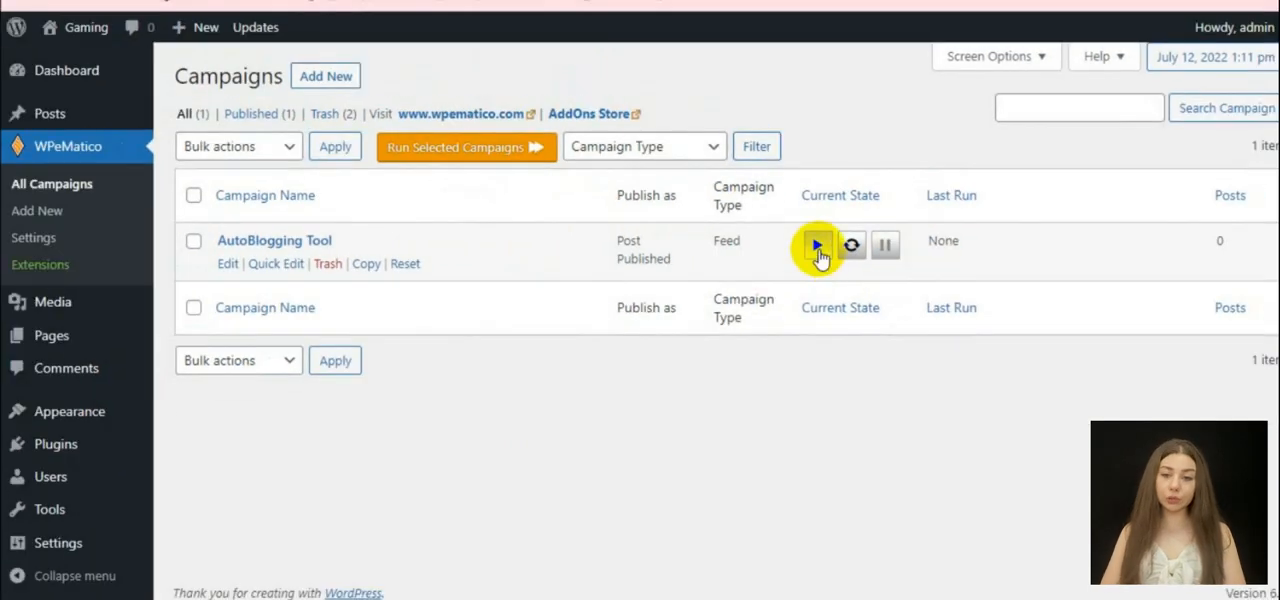
# Step: Run Now on the AutoBlogging Tool campaign row, which fetches and reports zero posts
pyautogui.click(816, 244)
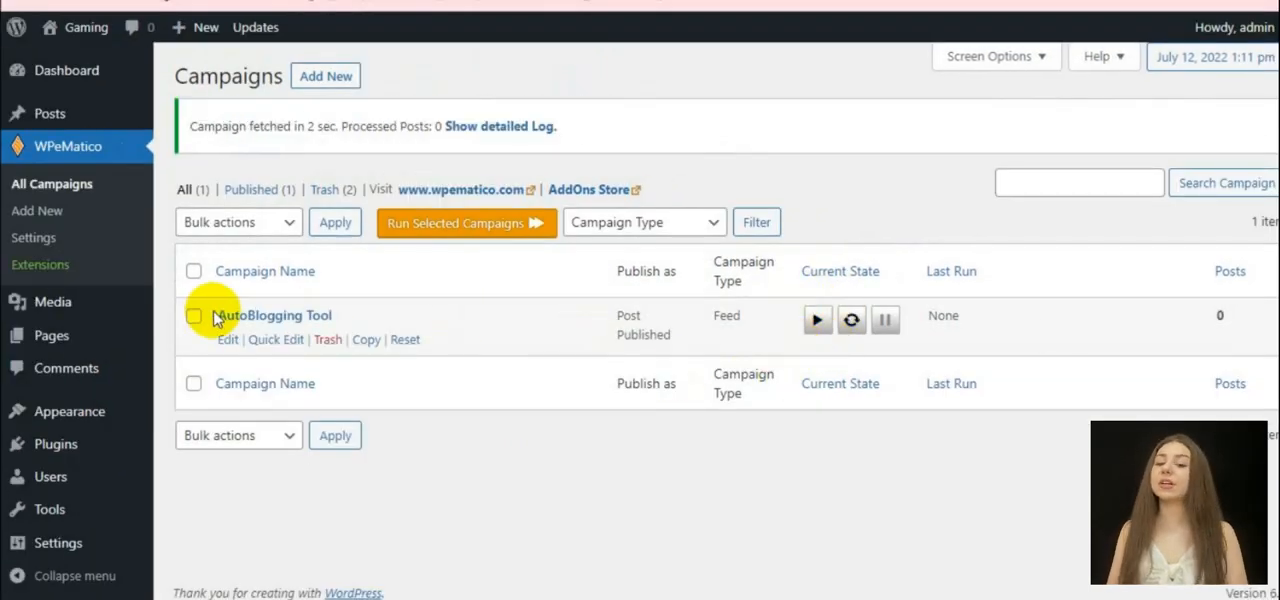
pyautogui.click(48, 112)
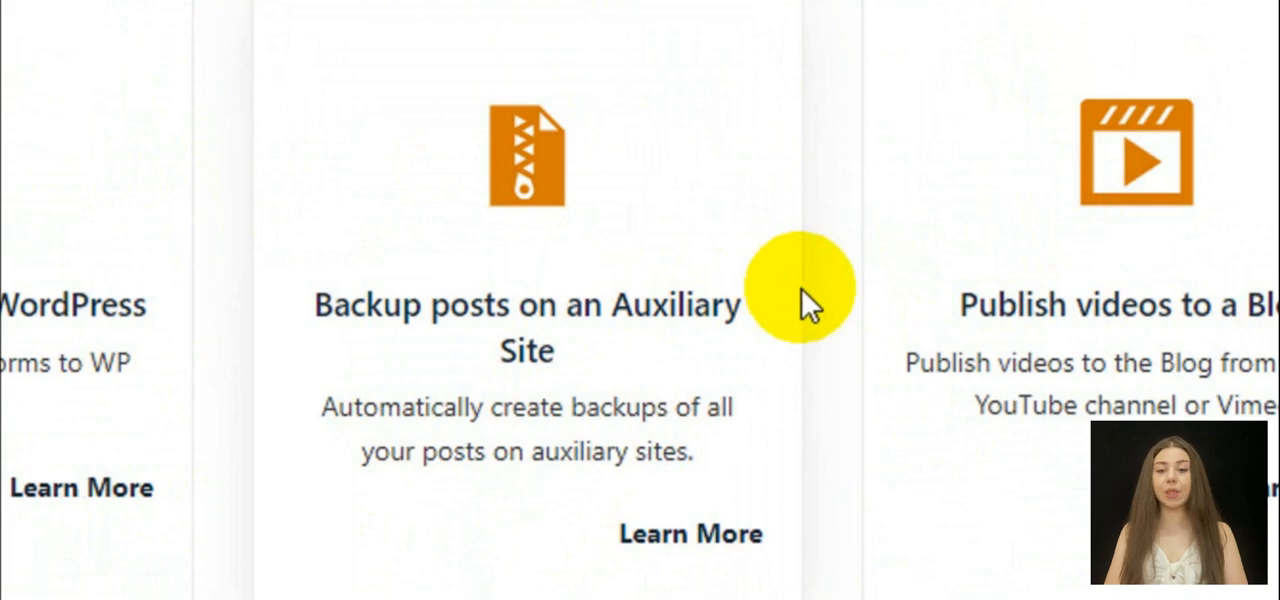
pyautogui.scroll(-3)
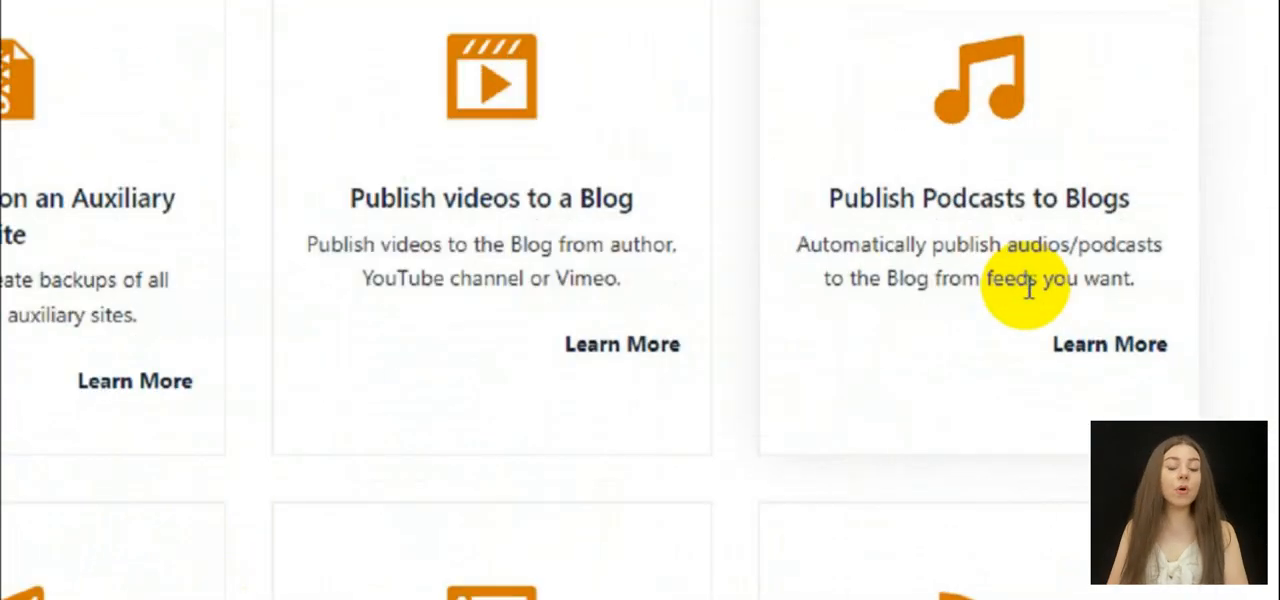
pyautogui.scroll(-3)
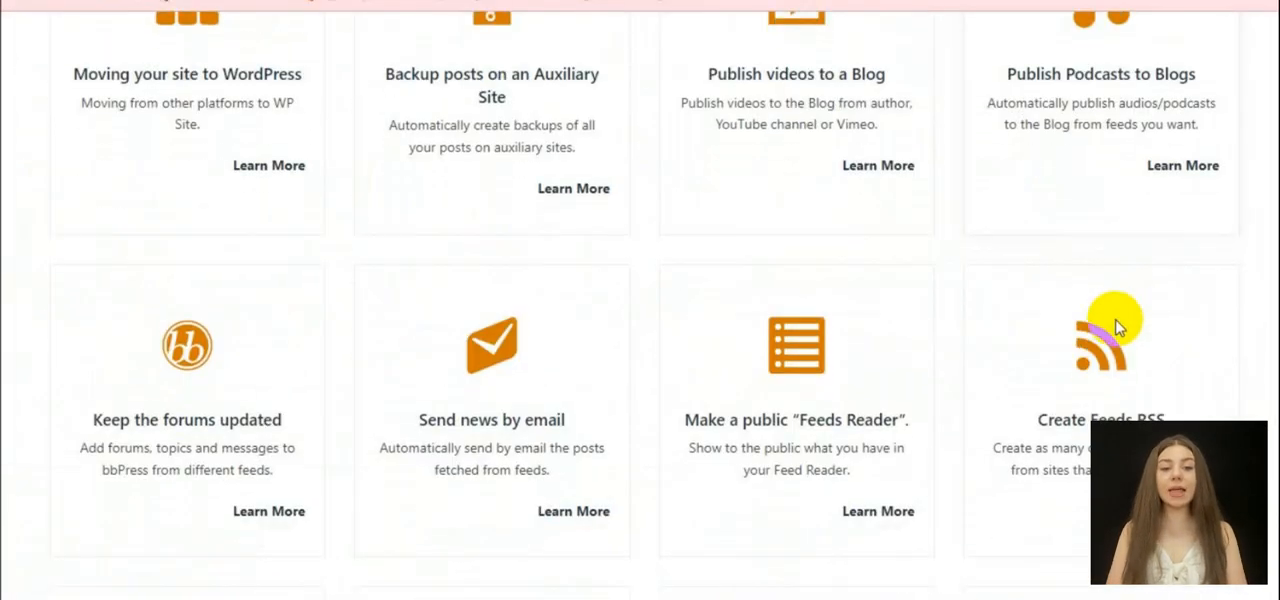
pyautogui.scroll(-3)
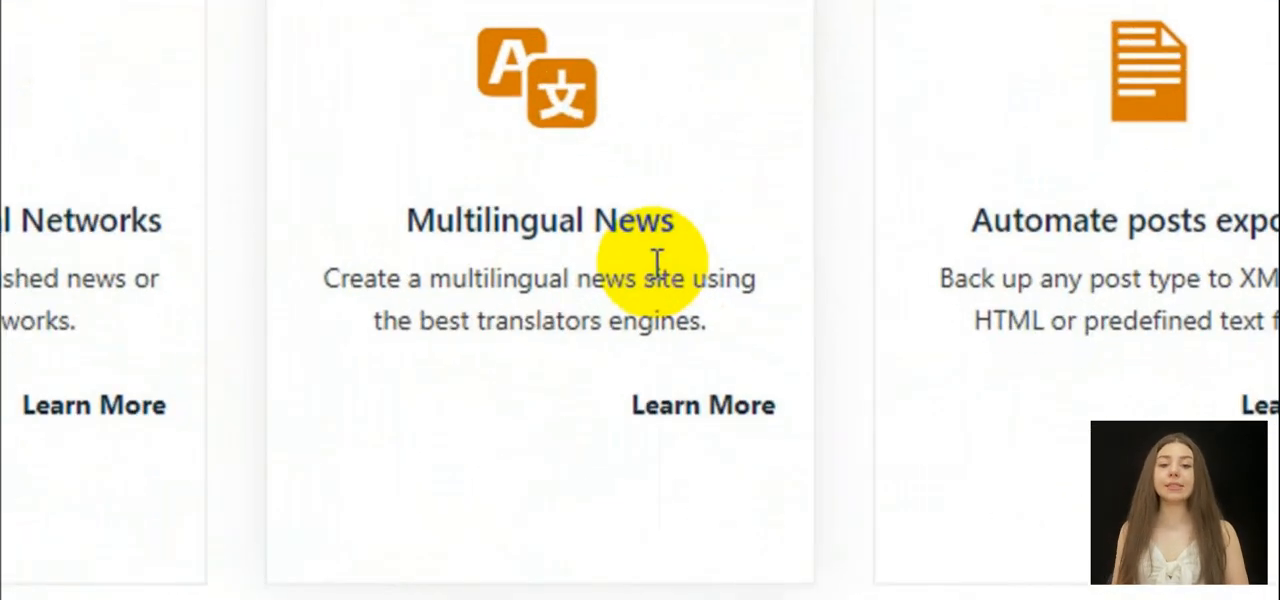
pyautogui.scroll(-3)
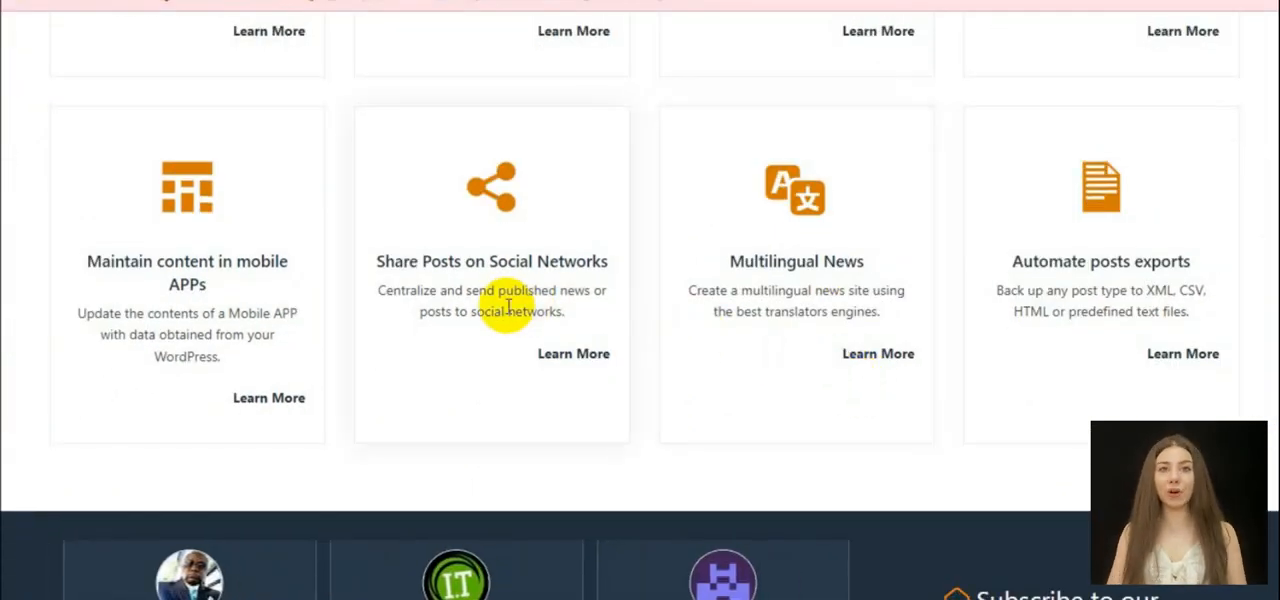